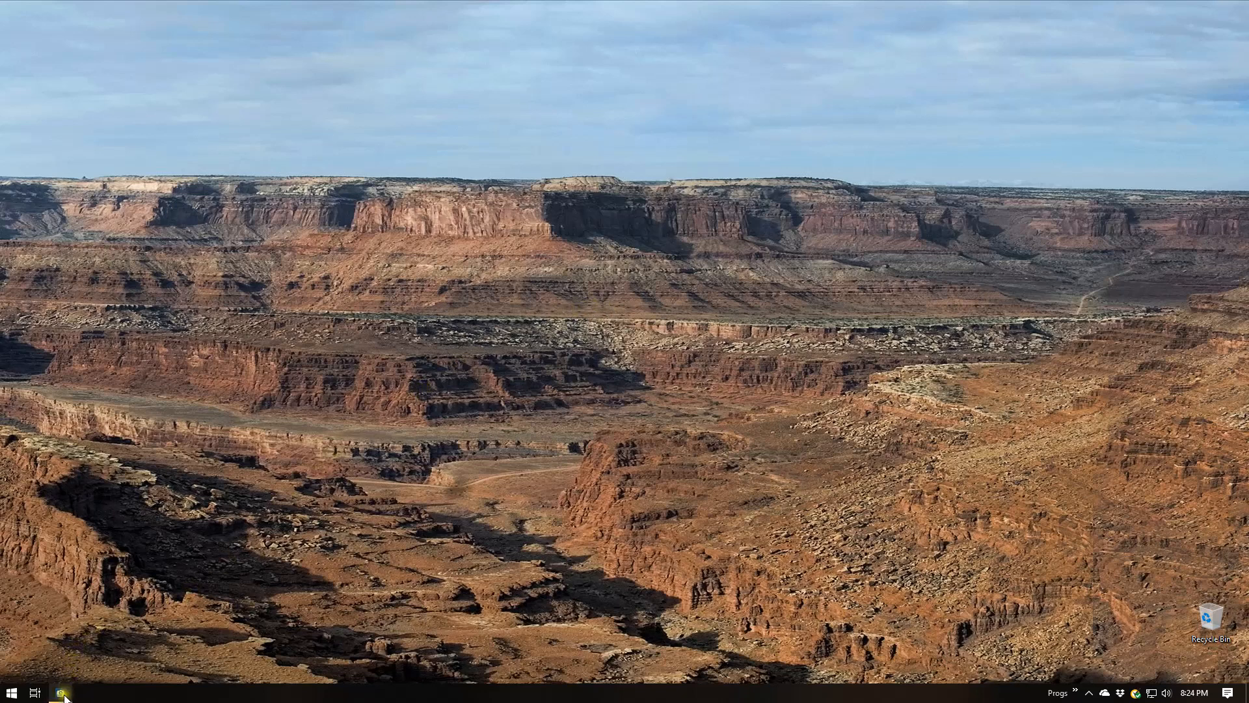
# Launch ACDSee Photo Studio Ultimate 2019 into Manage mode on the MyPictures folder.
pyautogui.click(60, 691)
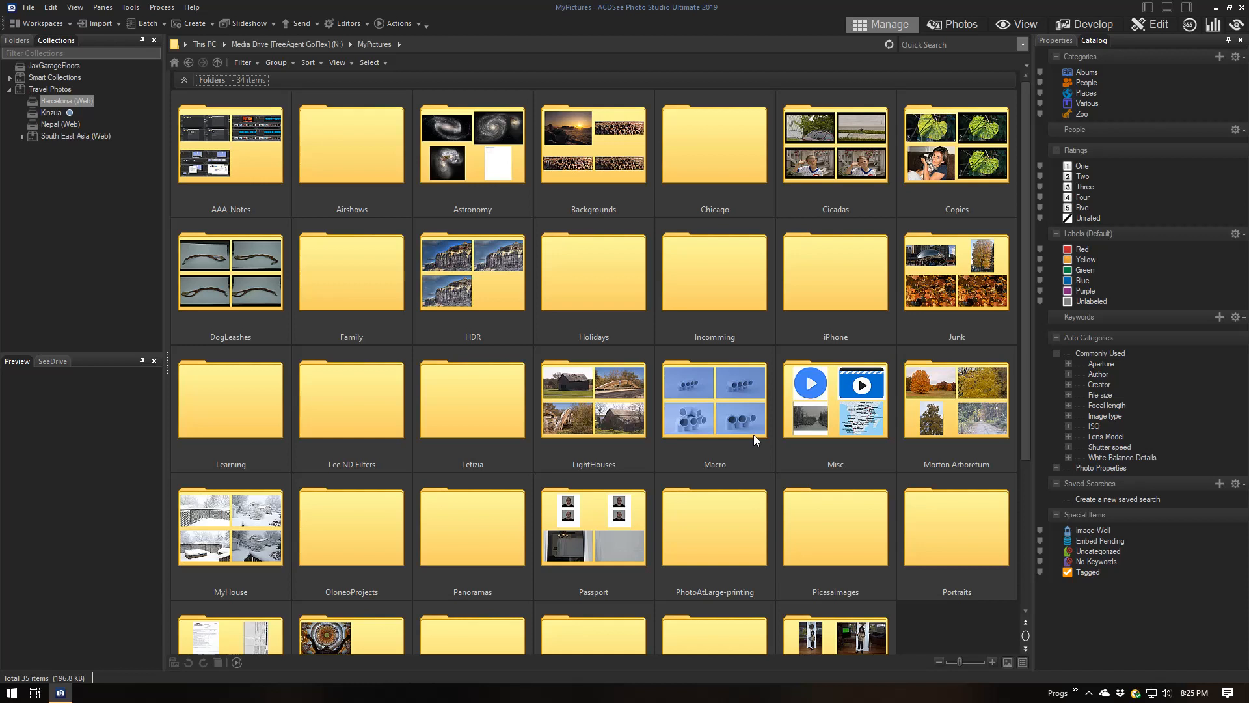
pyautogui.moveTo(795, 334)
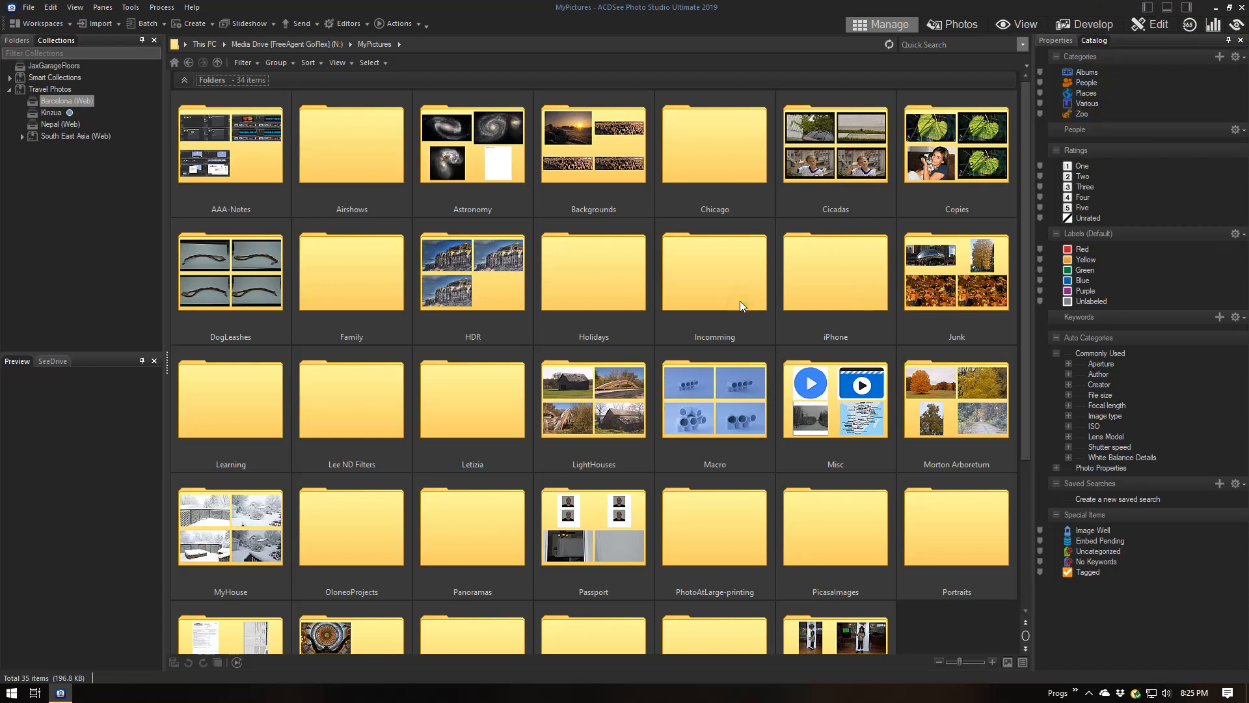
pyautogui.moveTo(718, 307)
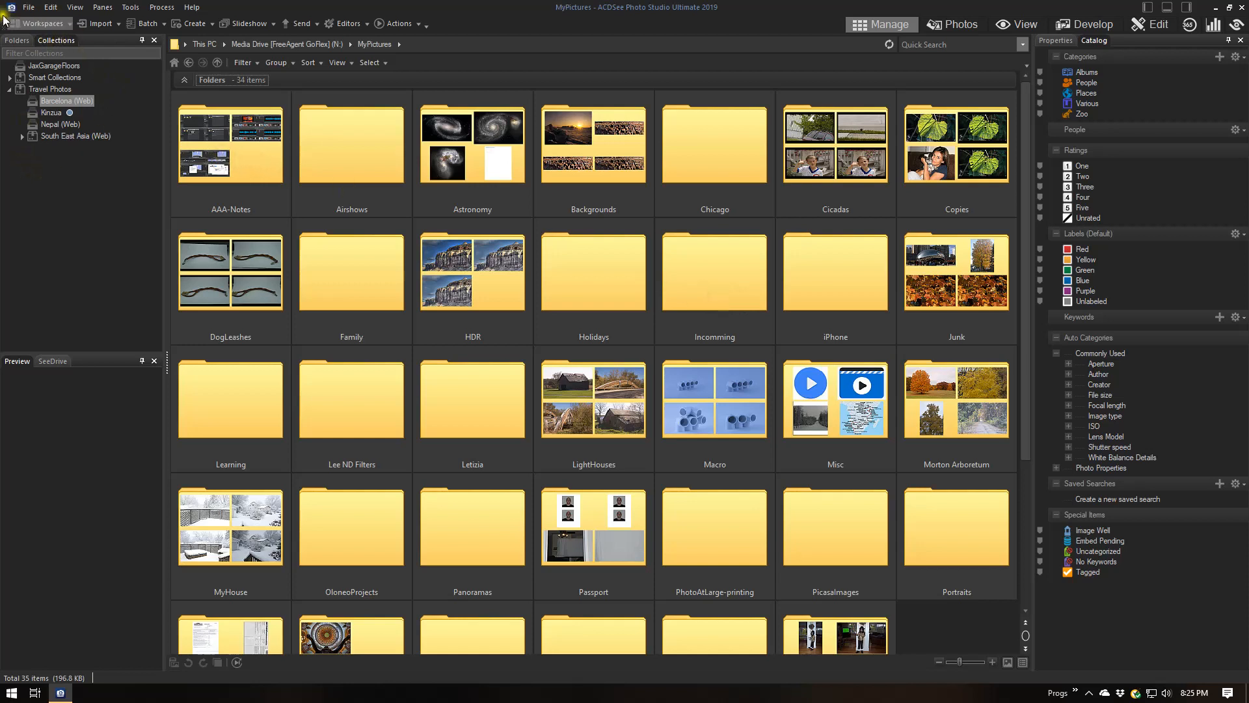
pyautogui.moveTo(88, 94)
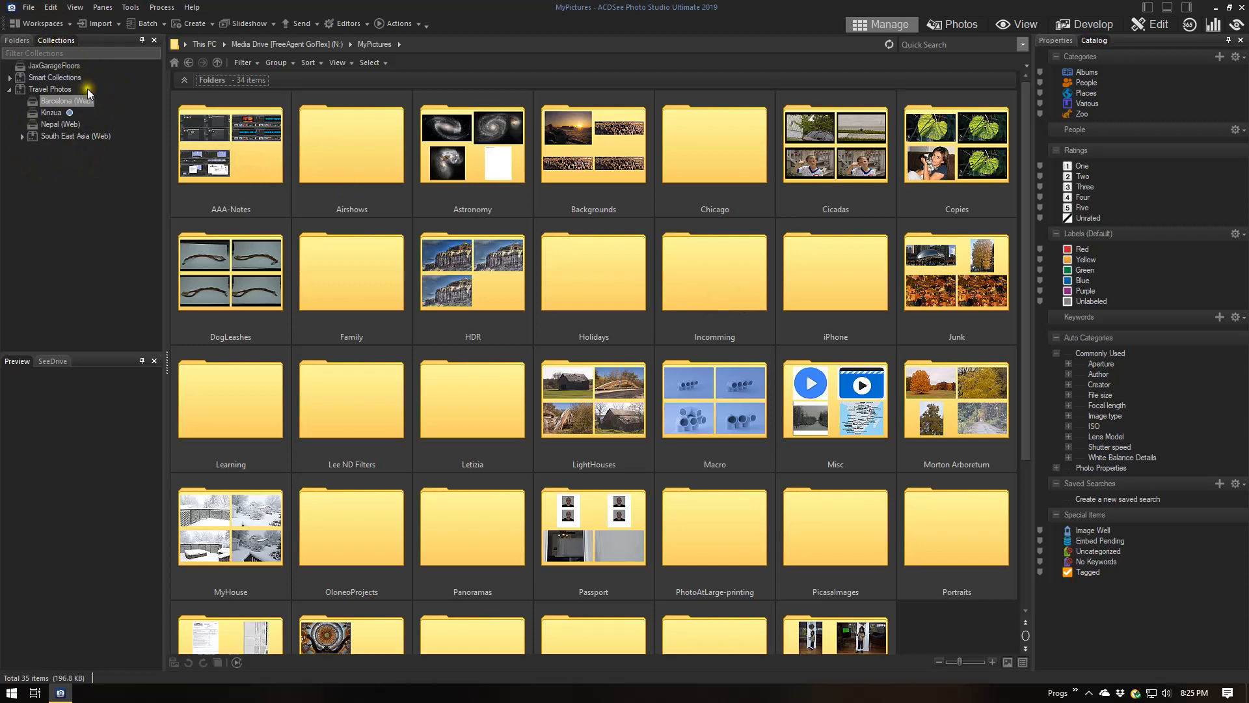
# Select B_21_DSC_2595_6_7_Fusion-Natural.jpg from the Barcelona (Web) collection for editing.
pyautogui.click(65, 101)
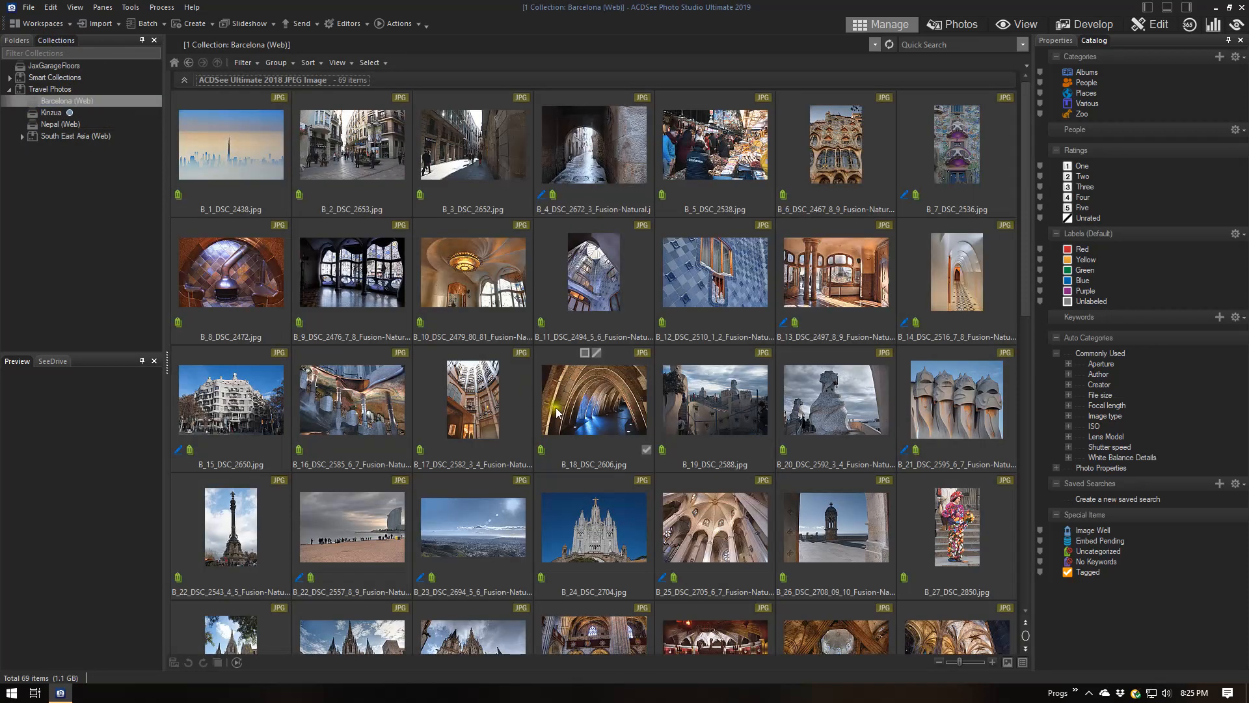
pyautogui.moveTo(754, 429)
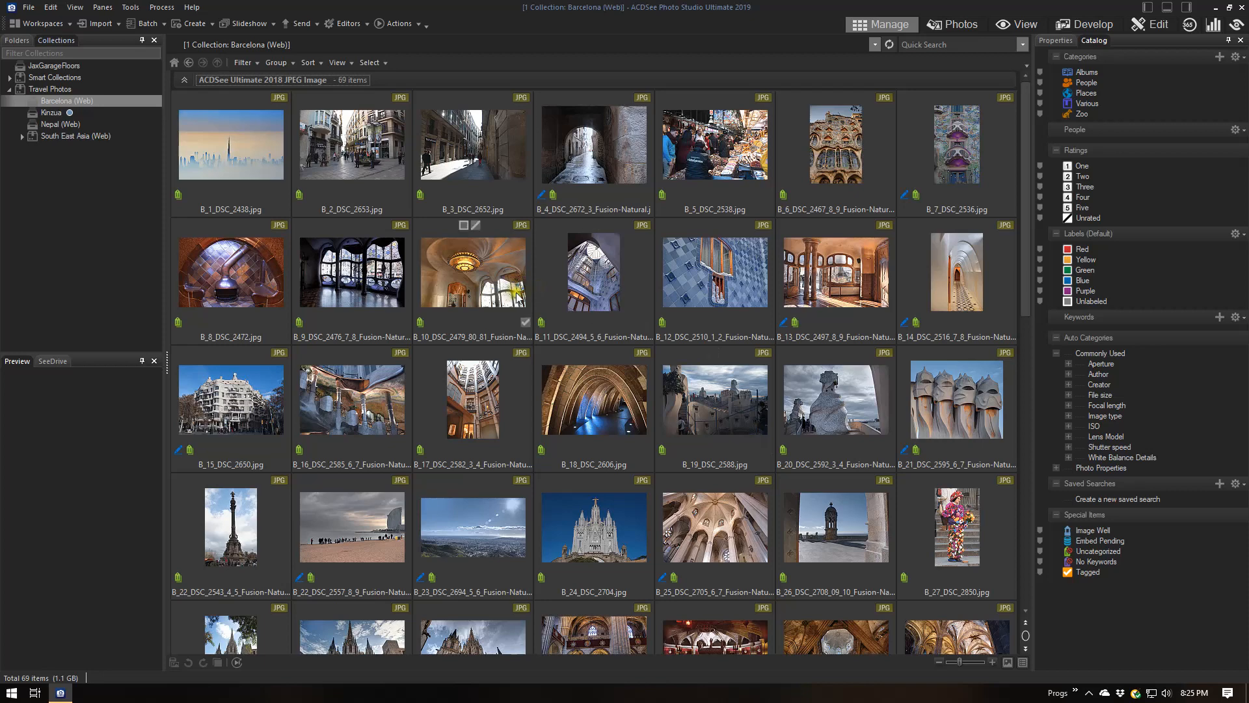
pyautogui.click(955, 398)
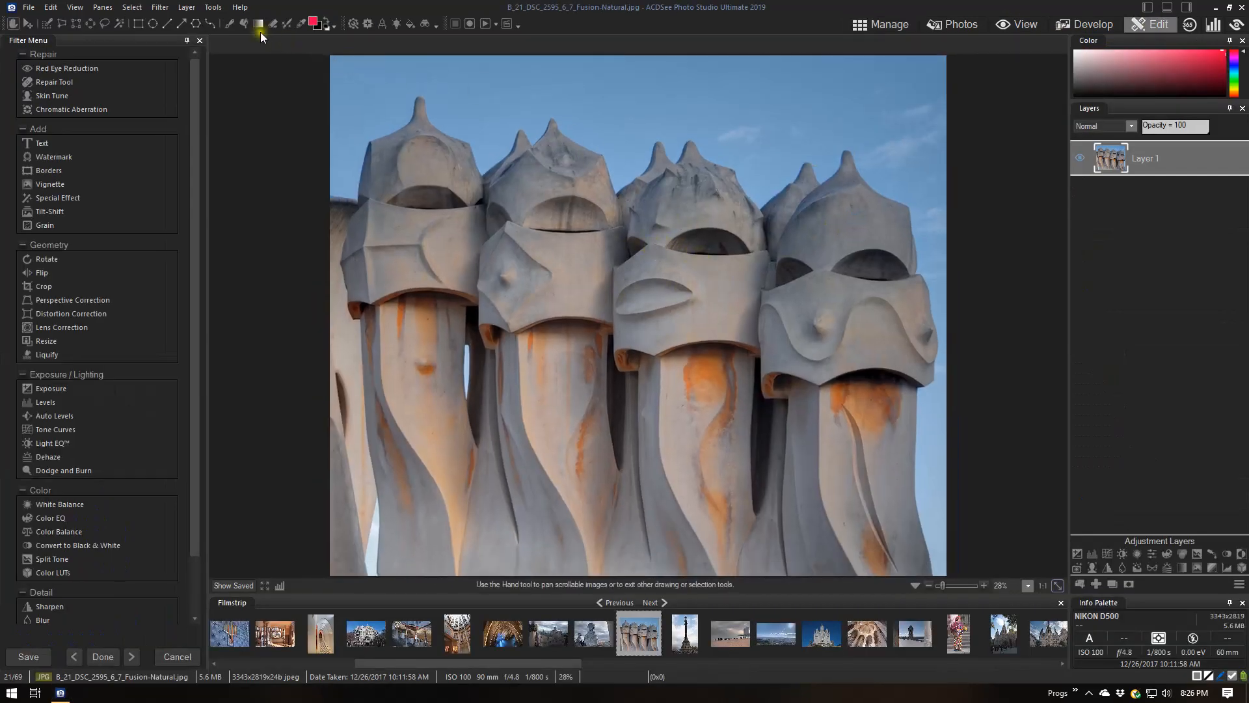
# Browse the Photoshop Plugins under Tools, then bring up the Options window.
pyautogui.click(212, 7)
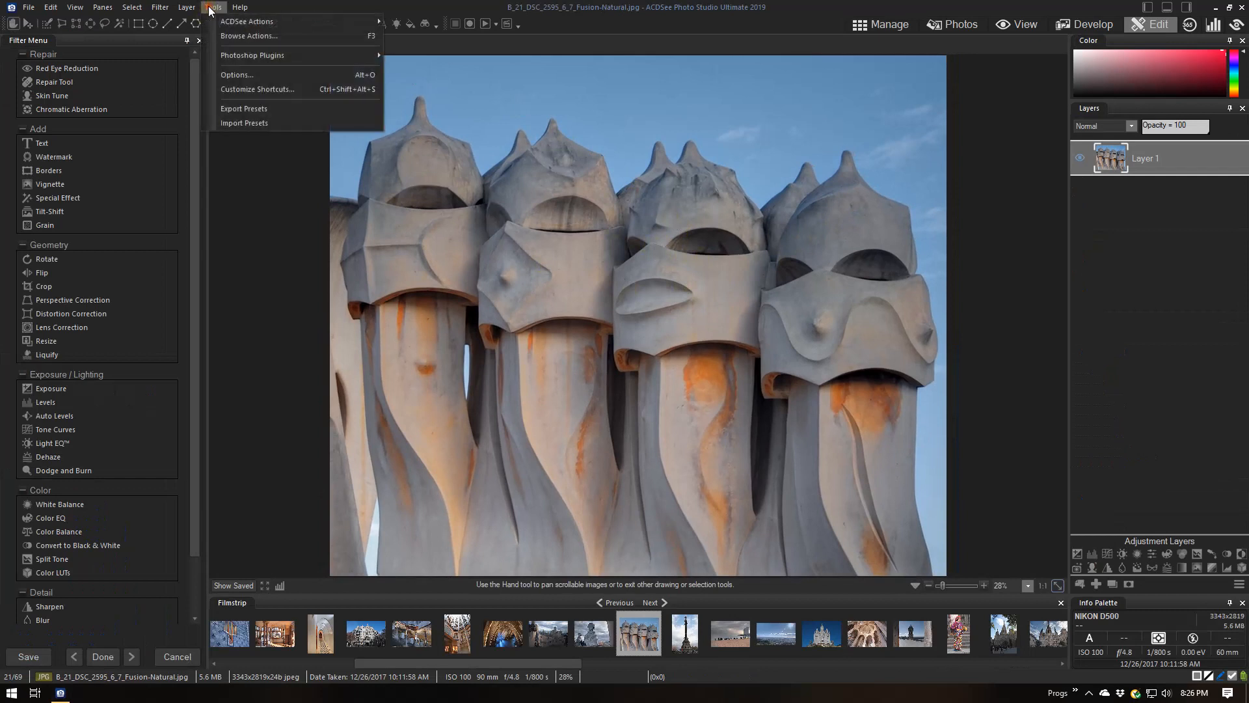
pyautogui.moveTo(251, 55)
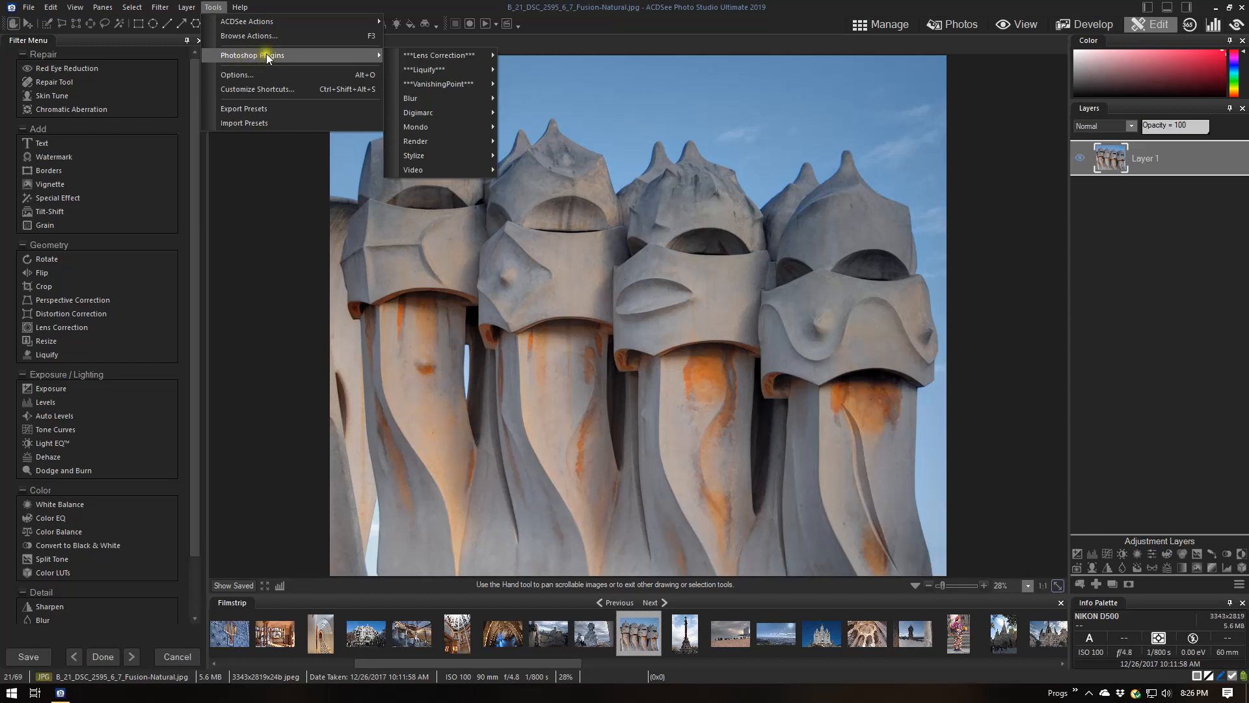
pyautogui.moveTo(426, 69)
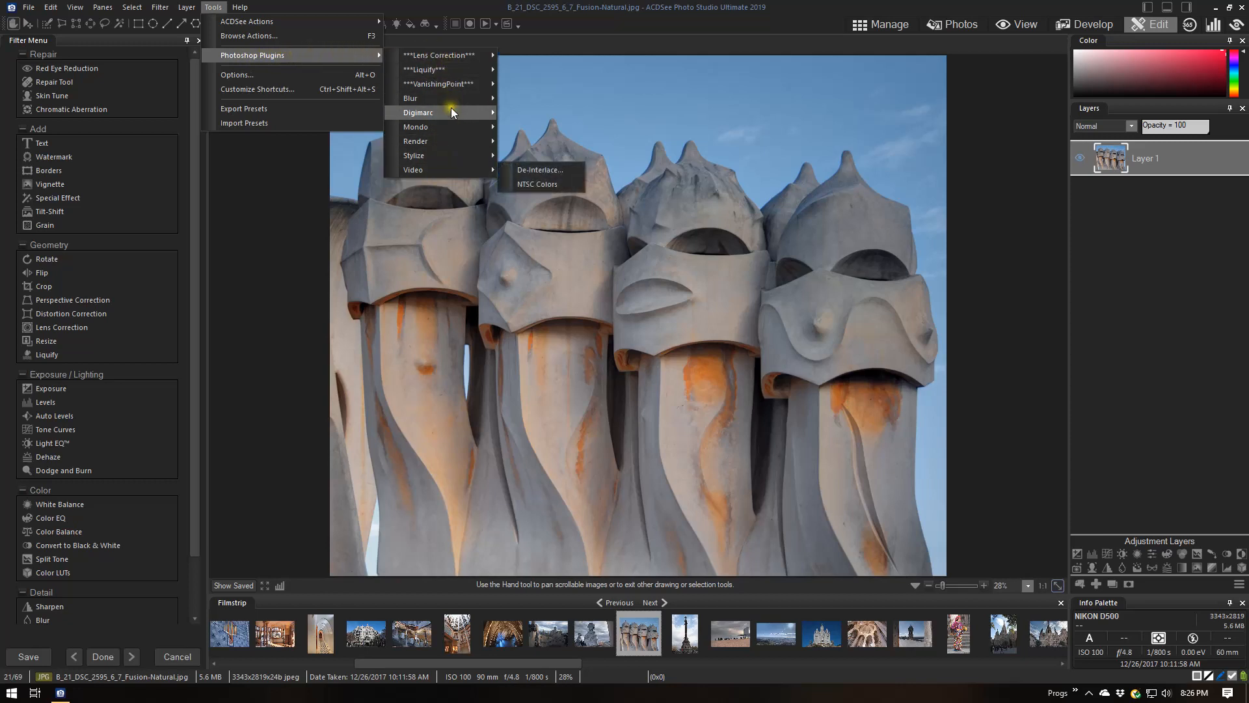
pyautogui.moveTo(440, 83)
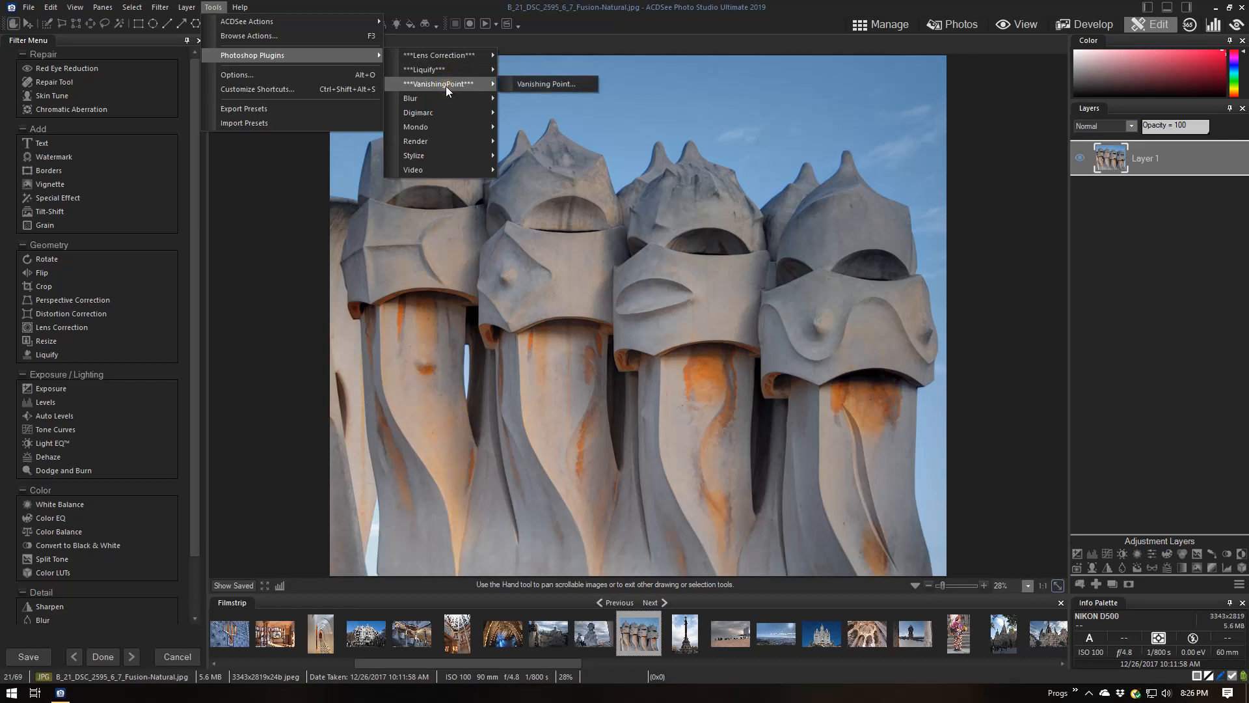
pyautogui.moveTo(442, 55)
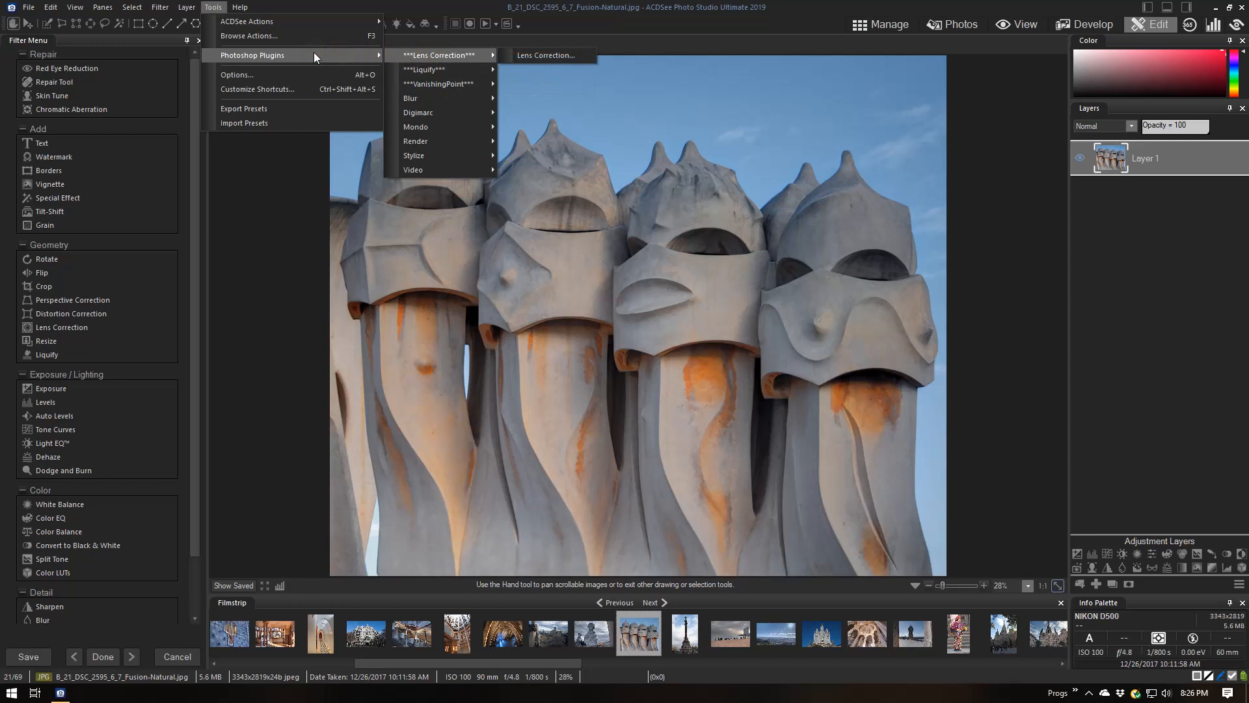
pyautogui.moveTo(235, 74)
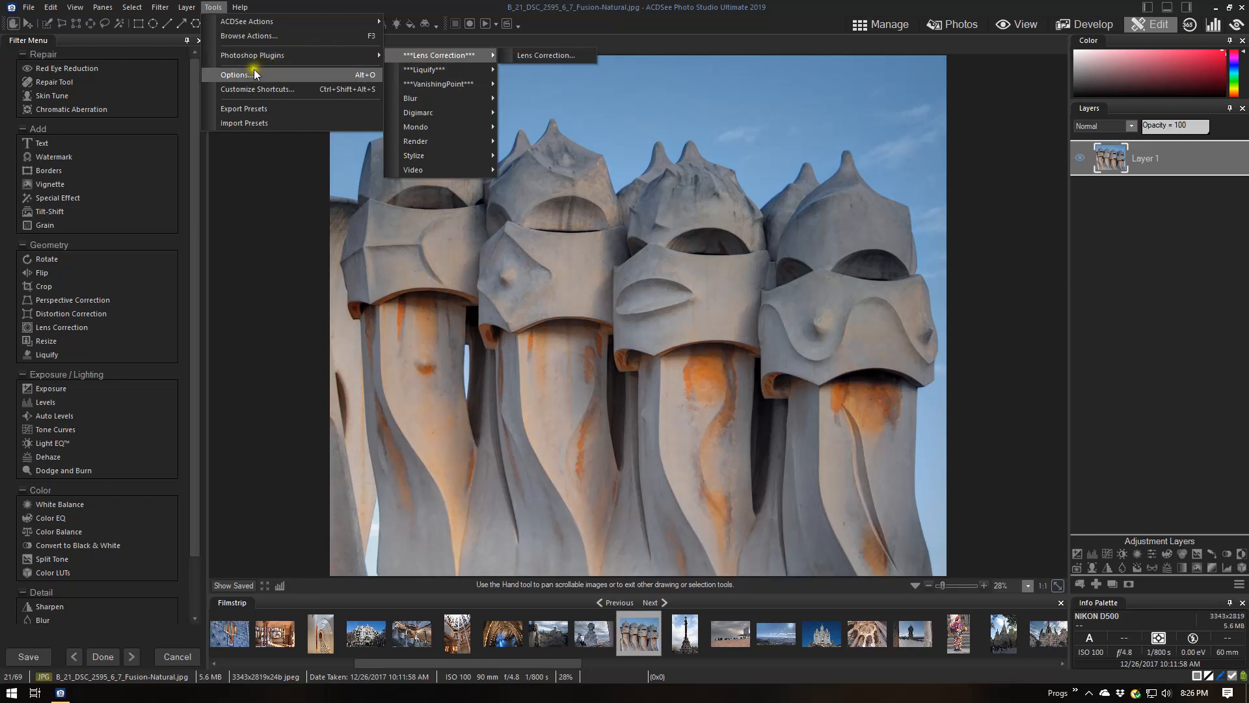
pyautogui.click(234, 74)
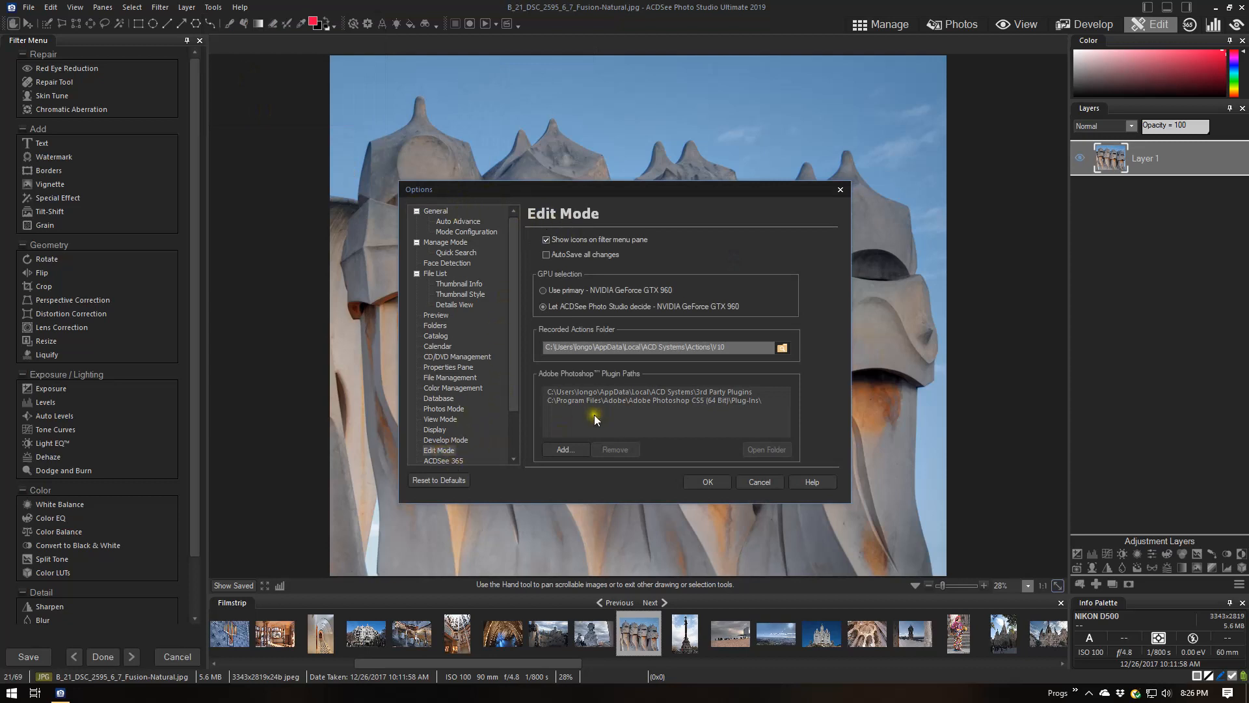
pyautogui.moveTo(655, 386)
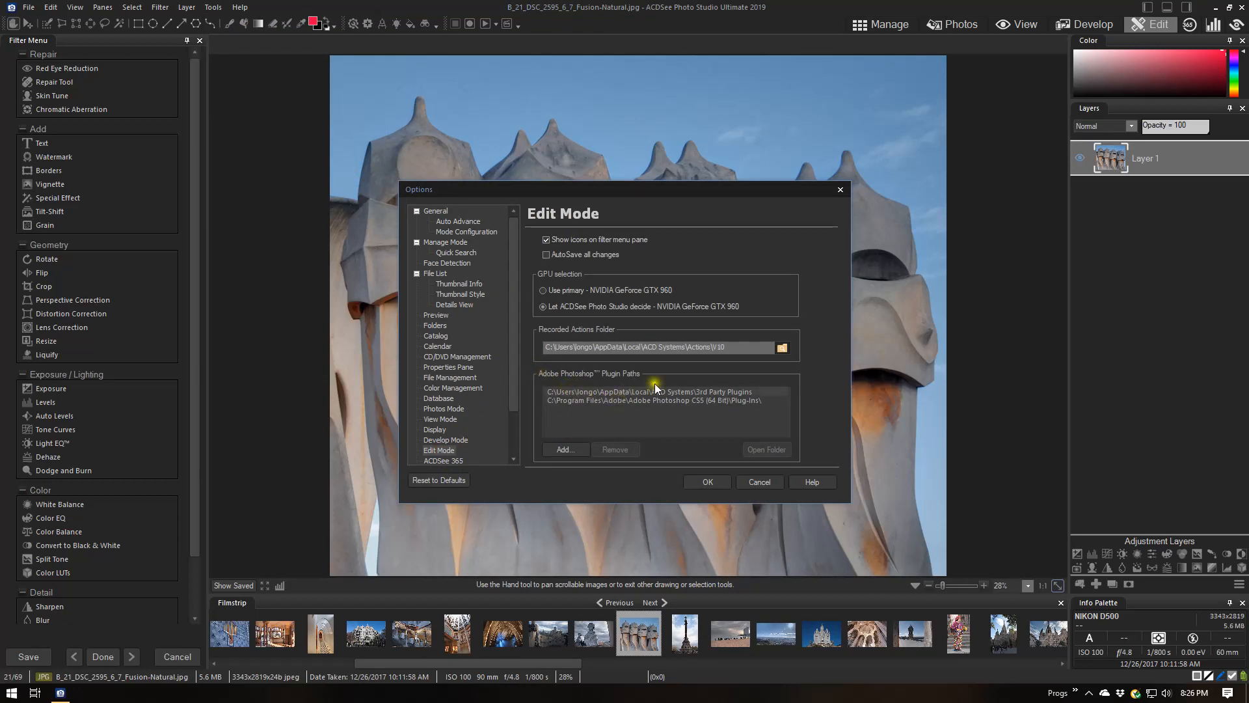
pyautogui.moveTo(539, 383)
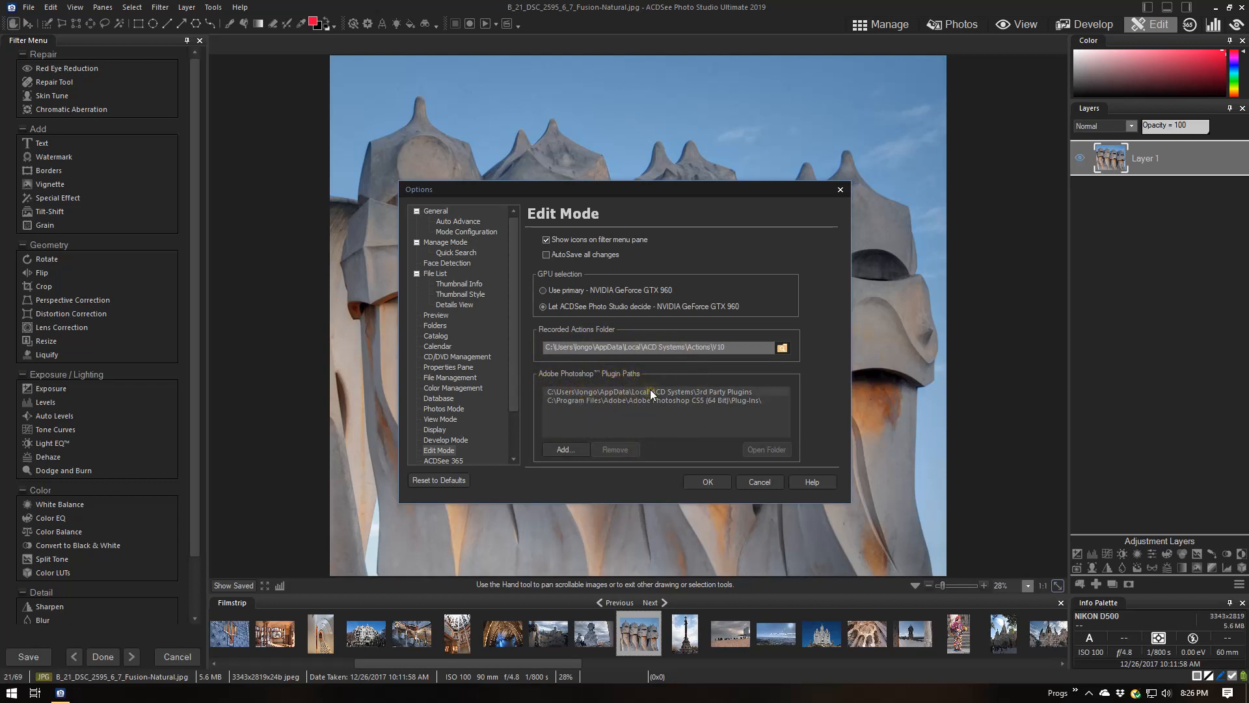
pyautogui.moveTo(652, 402)
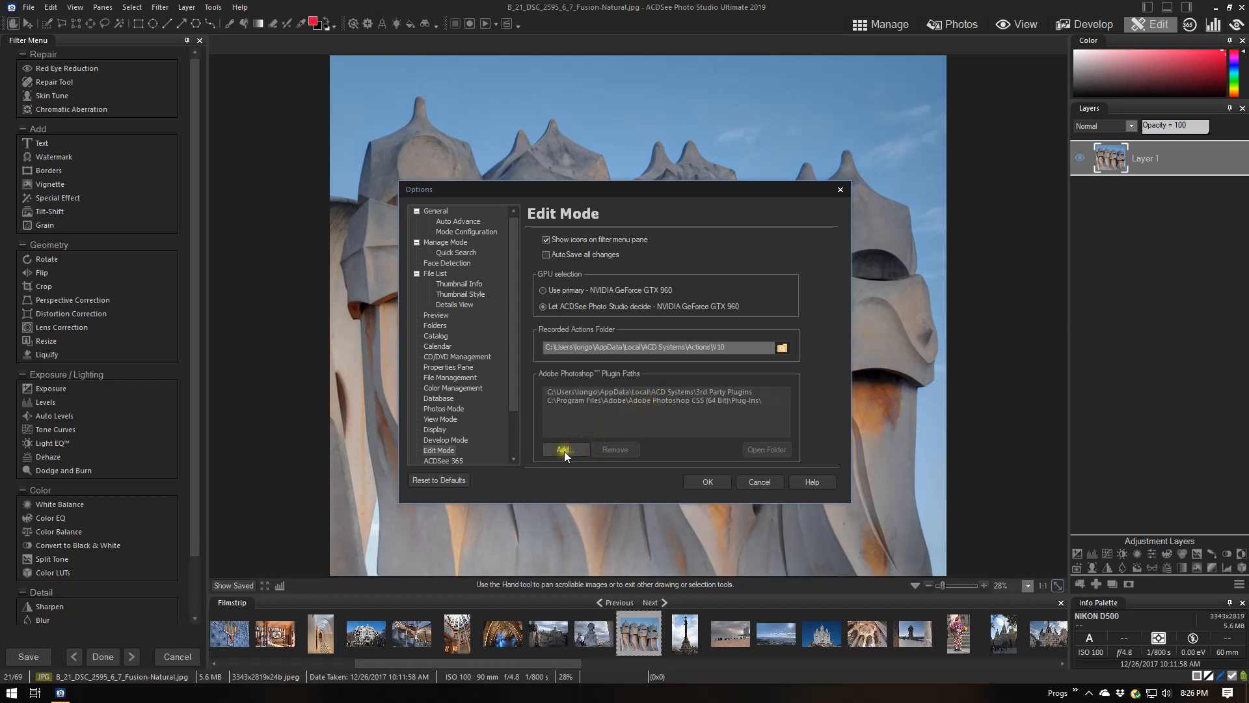
# Start adding a new folder to the Adobe Photoshop Plugin Paths list in Edit Mode options.
pyautogui.click(564, 449)
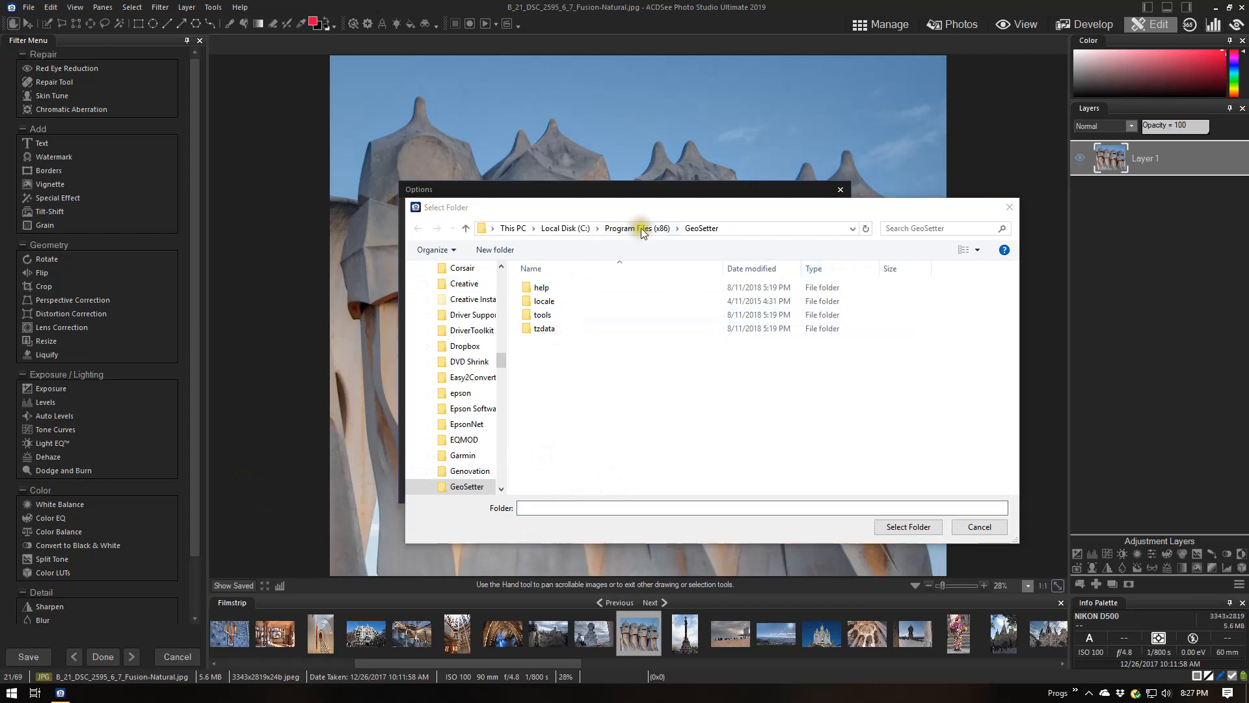
# Navigate from drive C into Program Files (x86) and then the Topaz Labs folder.
pyautogui.click(563, 227)
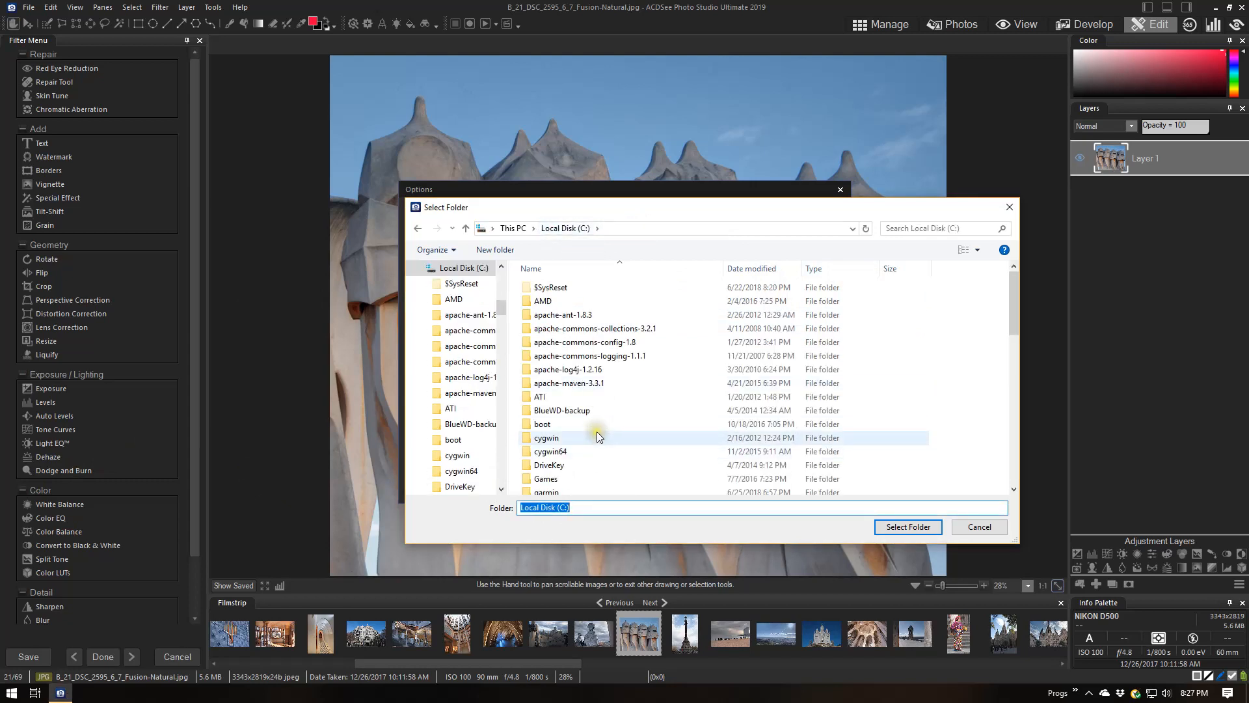
pyautogui.moveTo(597, 437)
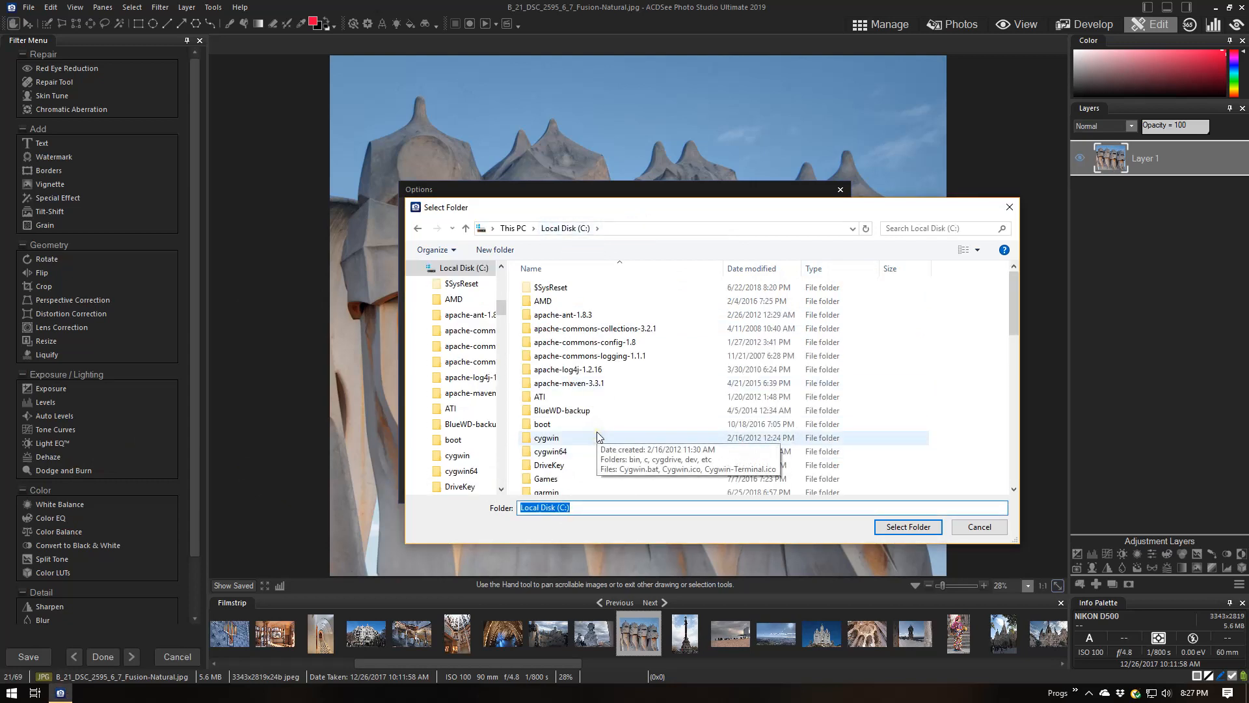
pyautogui.click(569, 383)
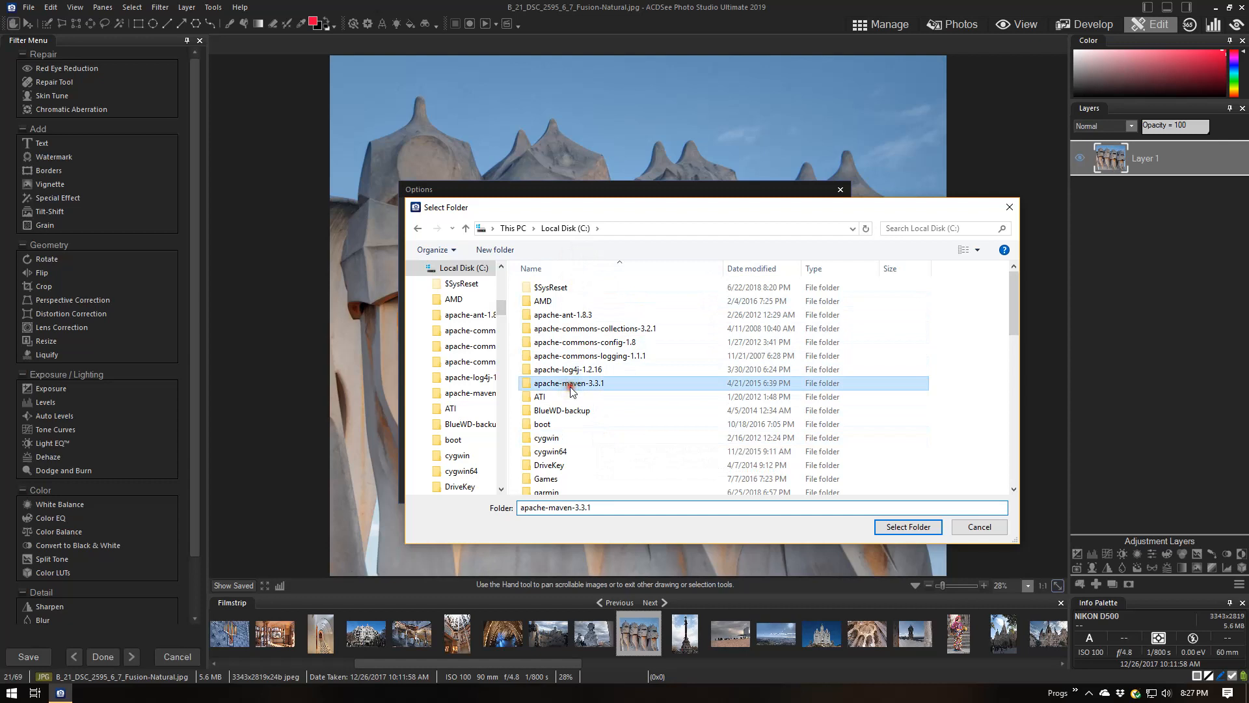
pyautogui.scroll(-3)
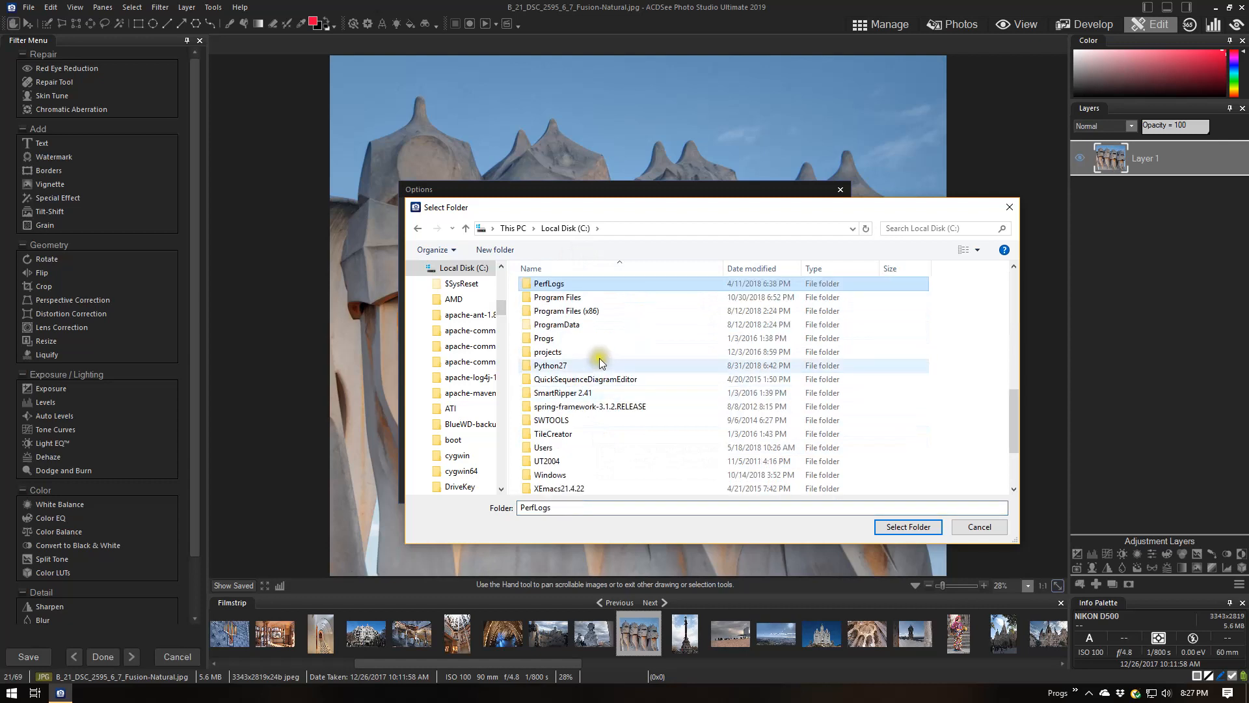
pyautogui.doubleClick(566, 311)
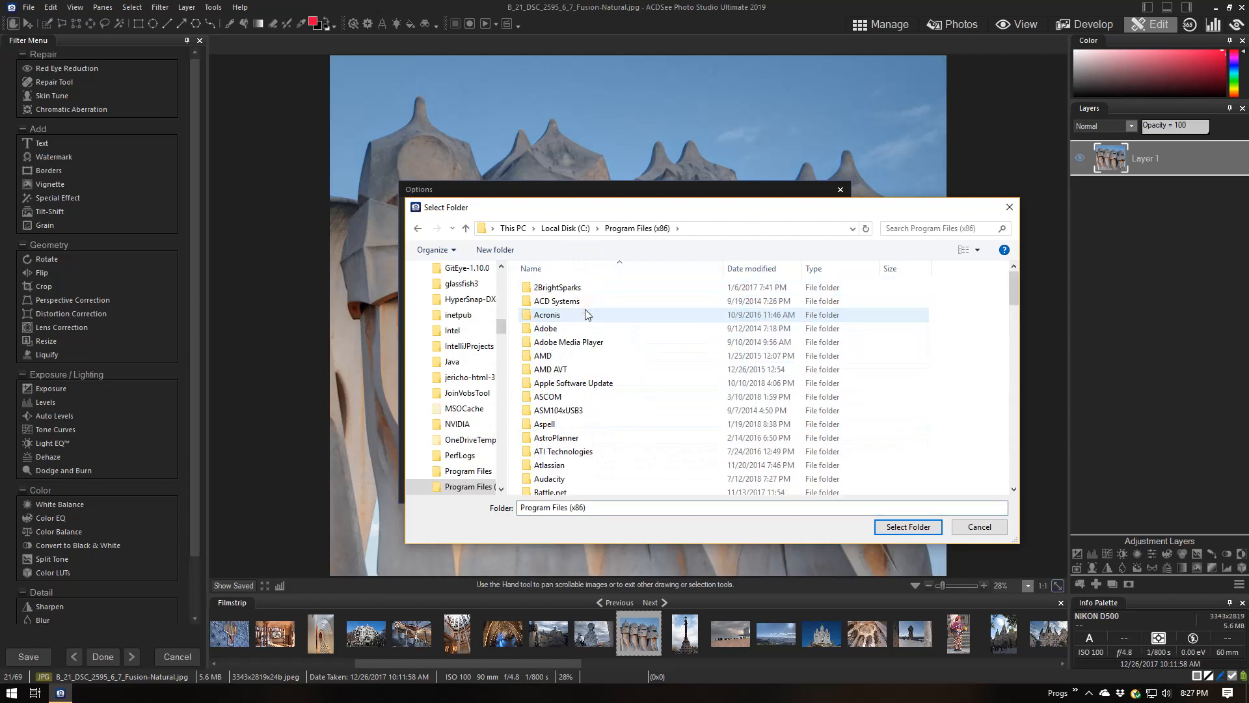
pyautogui.moveTo(566, 342)
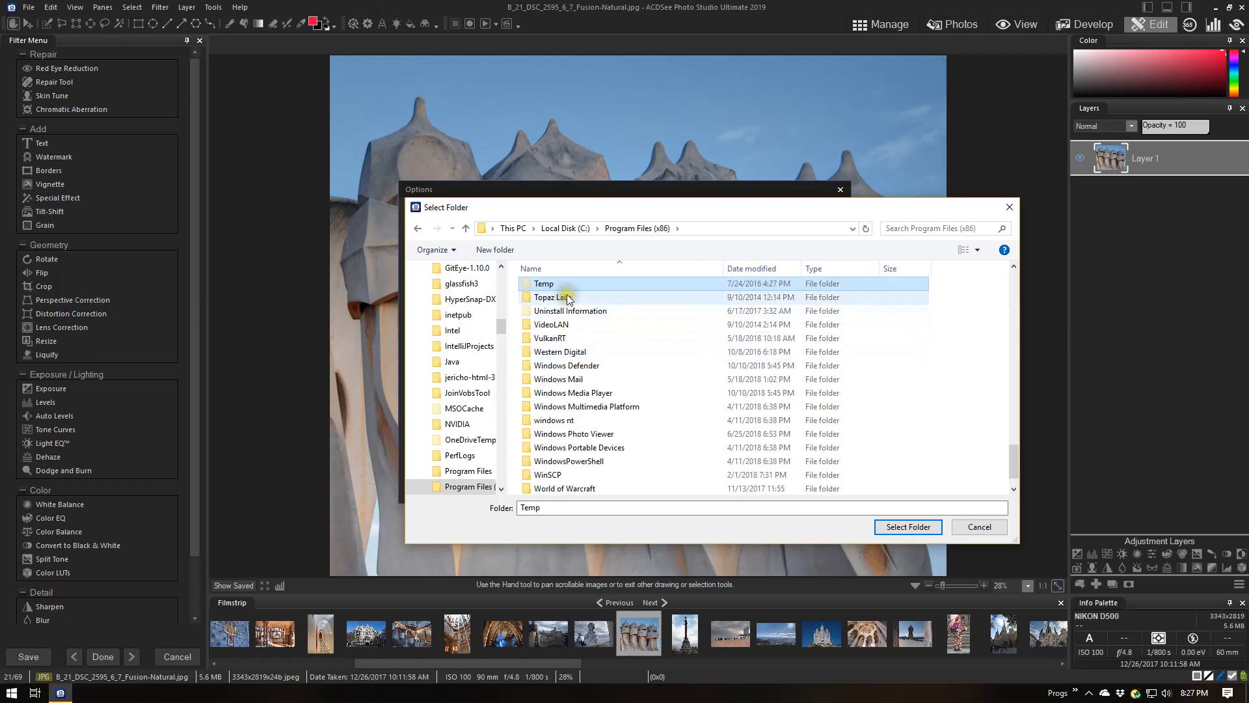
pyautogui.doubleClick(556, 296)
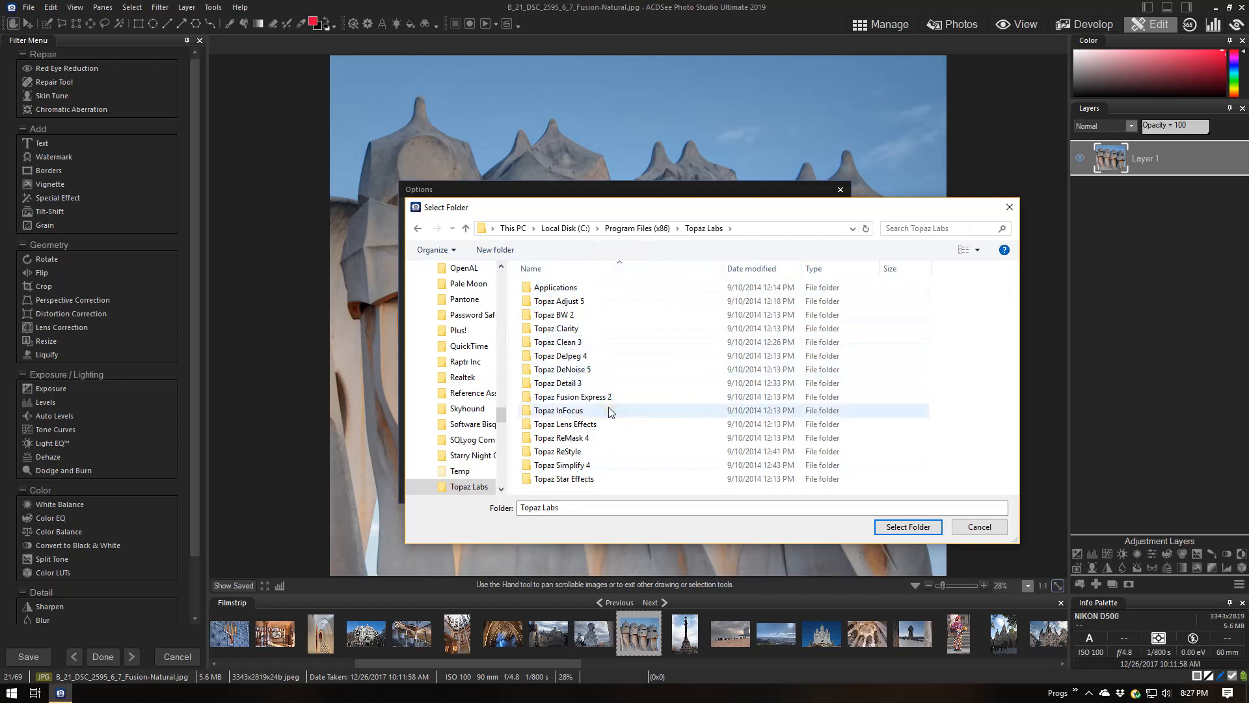
pyautogui.moveTo(721, 255)
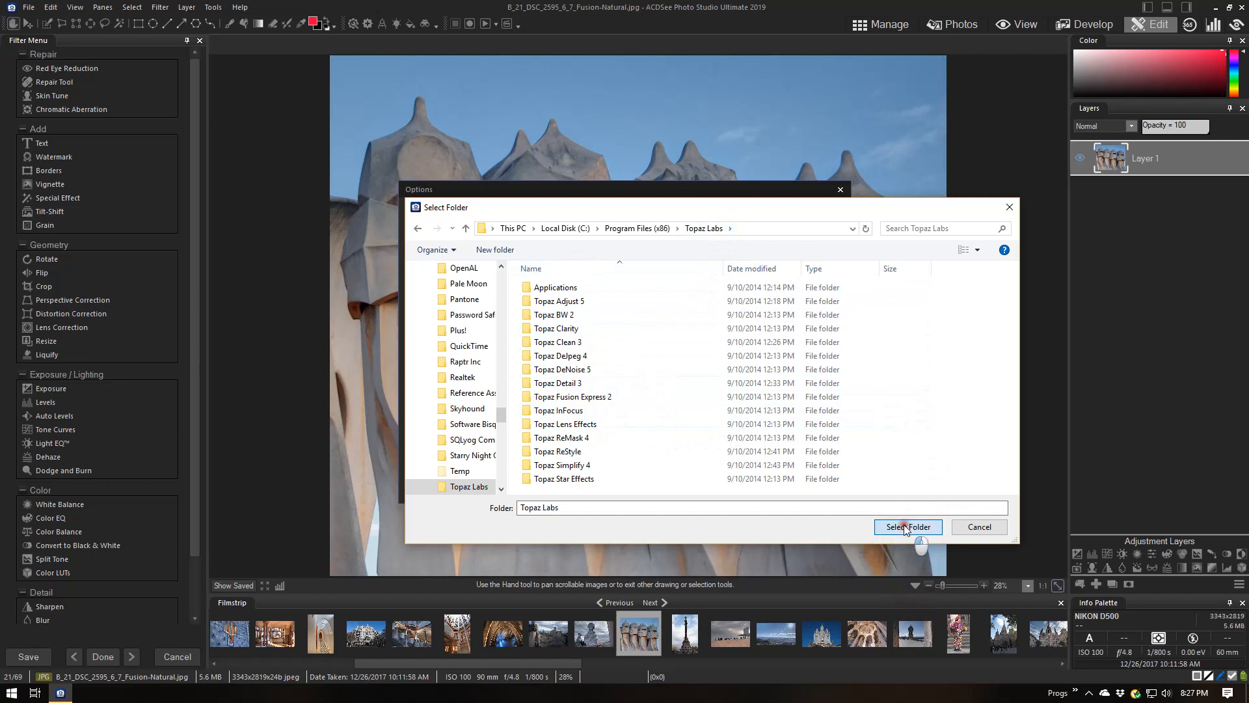
# Confirm Topaz Labs as a third plugin path and save the options.
pyautogui.click(907, 527)
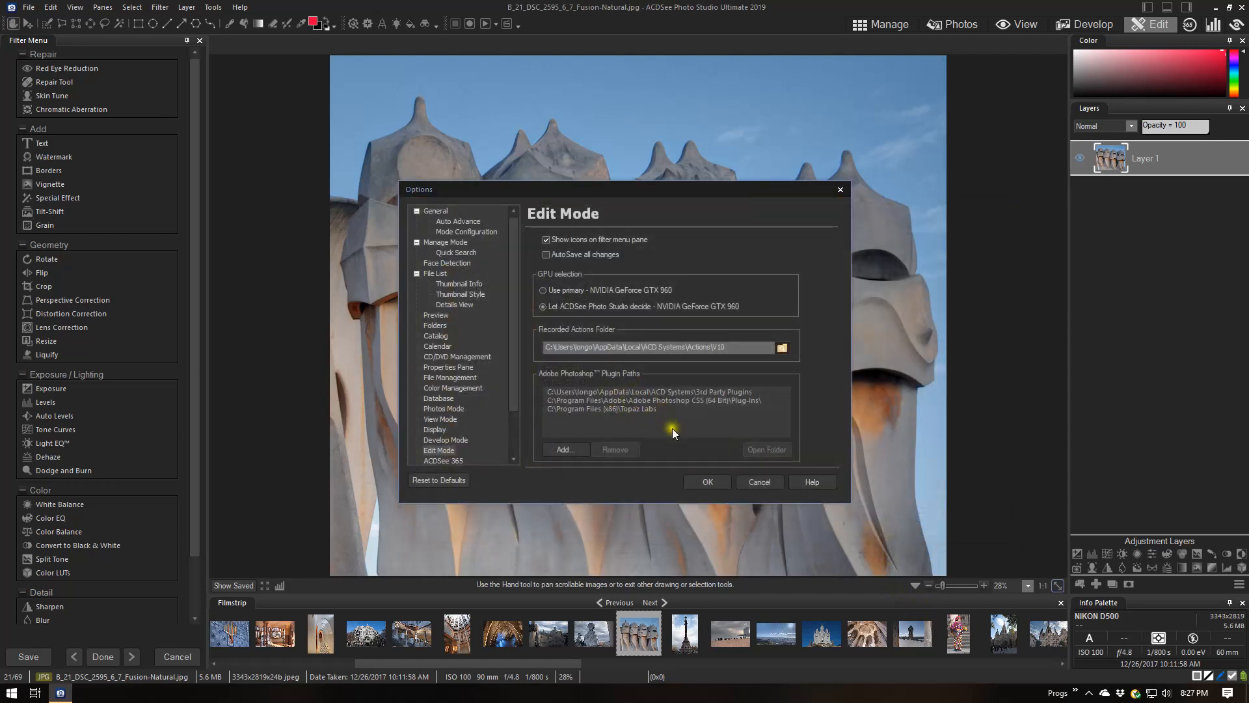
pyautogui.moveTo(615, 381)
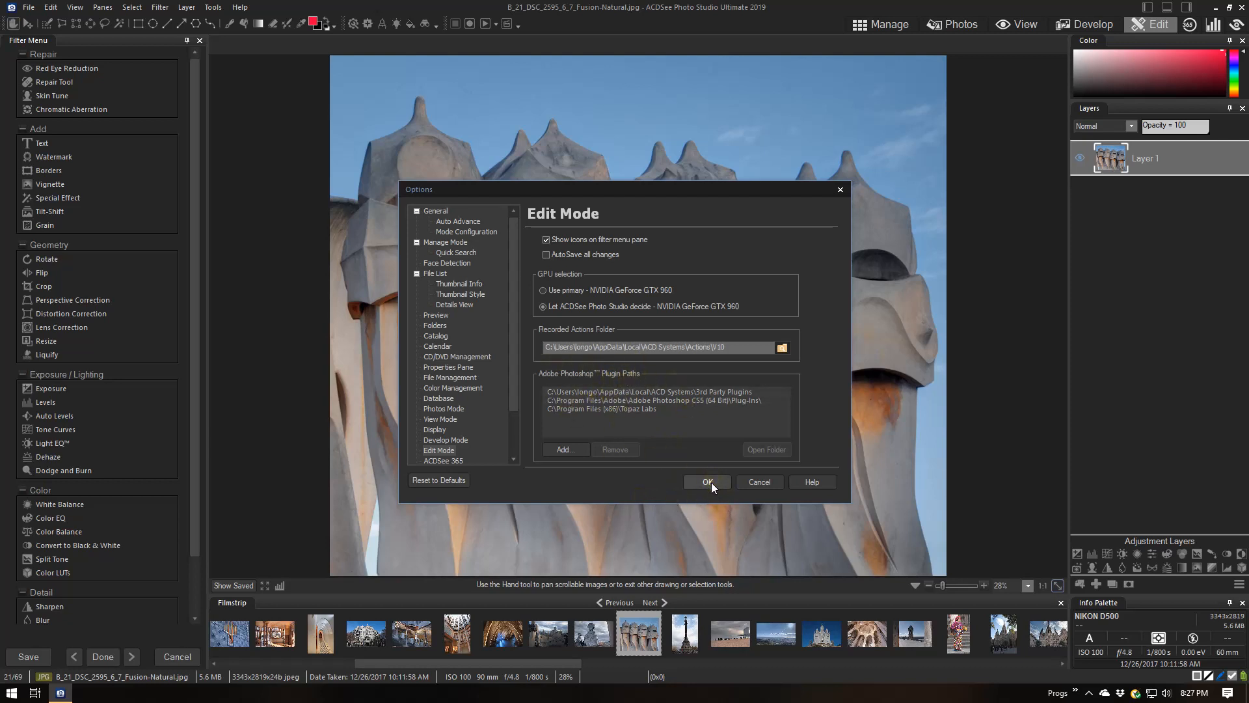
pyautogui.click(707, 482)
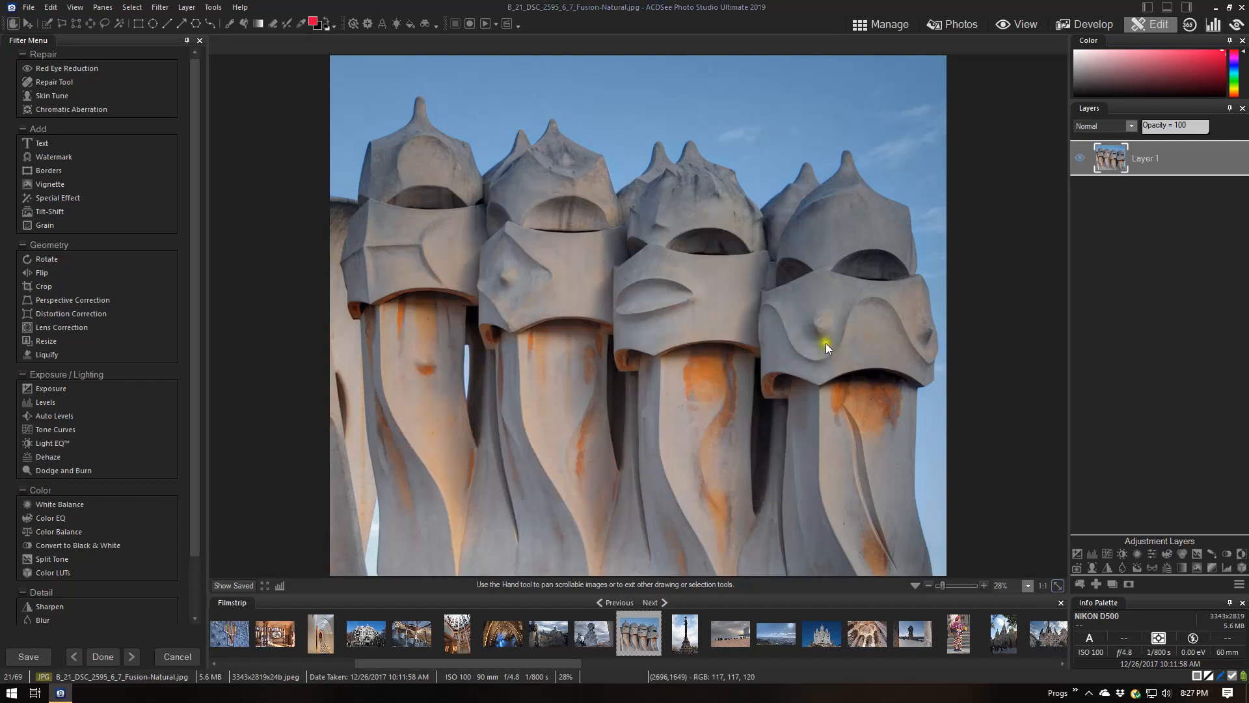
pyautogui.moveTo(212, 8)
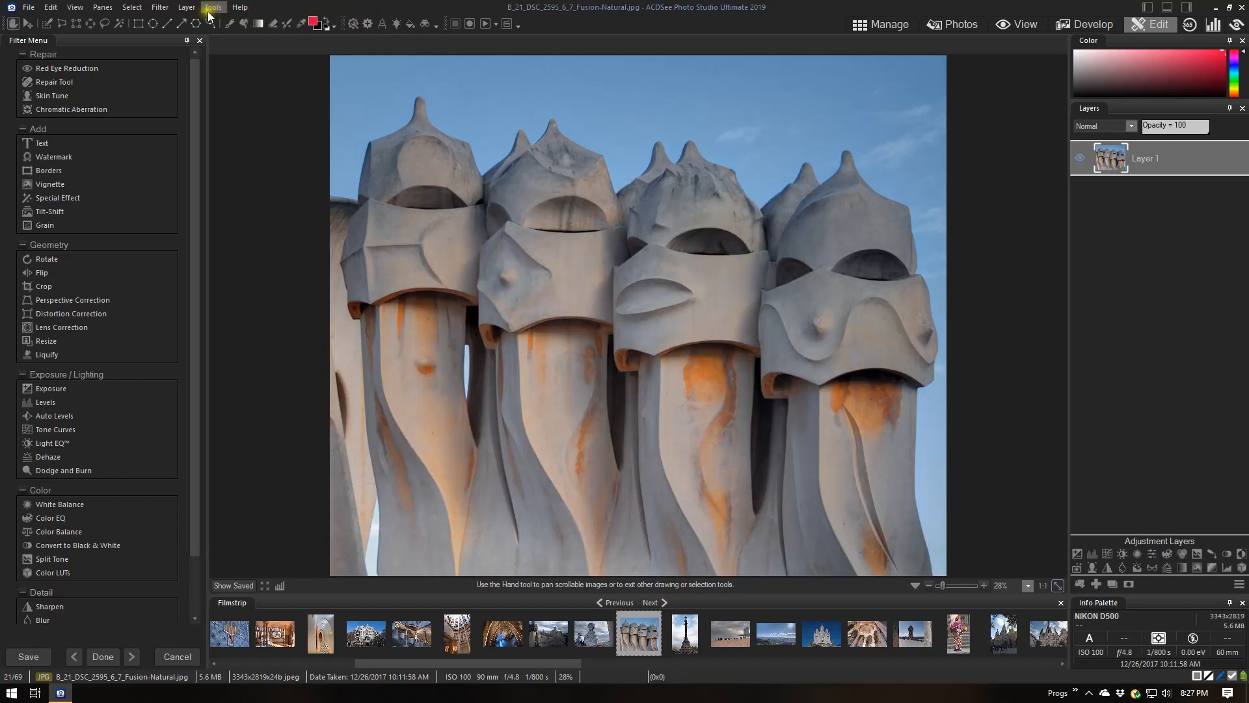
# Launch Topaz Adjust 5 from the Topaz Labs plugins on the chimney photo.
pyautogui.click(212, 8)
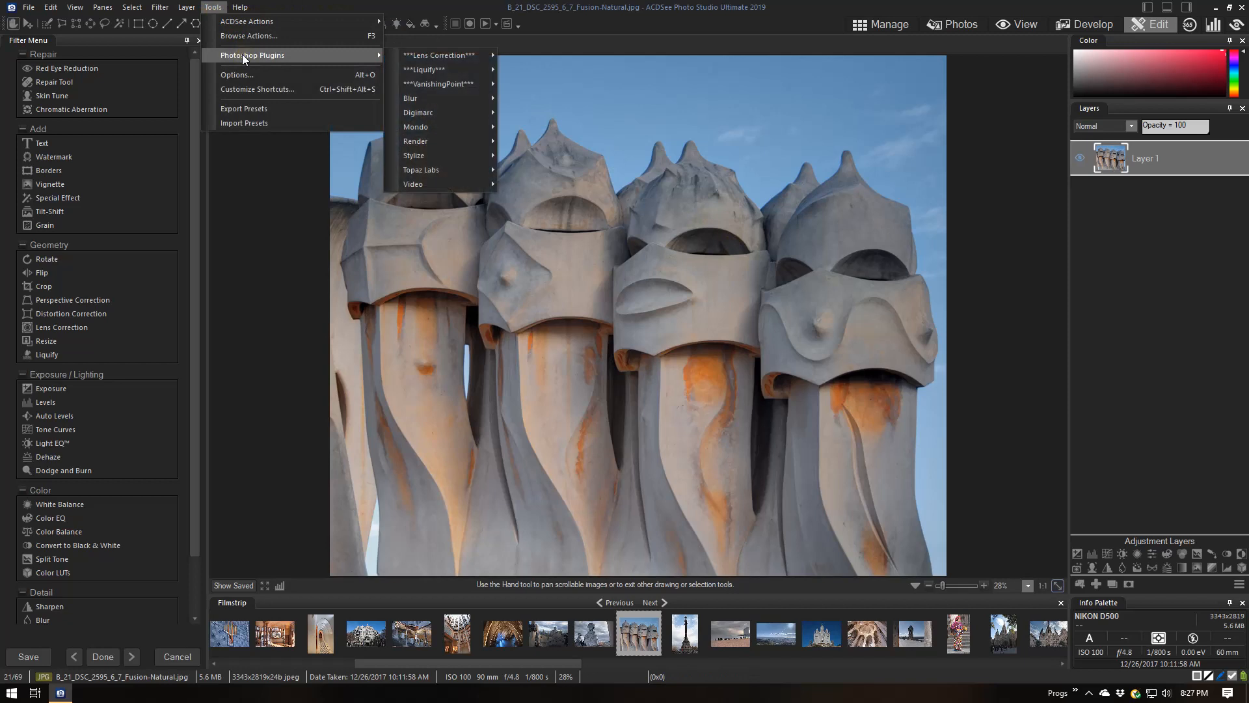
pyautogui.moveTo(421, 169)
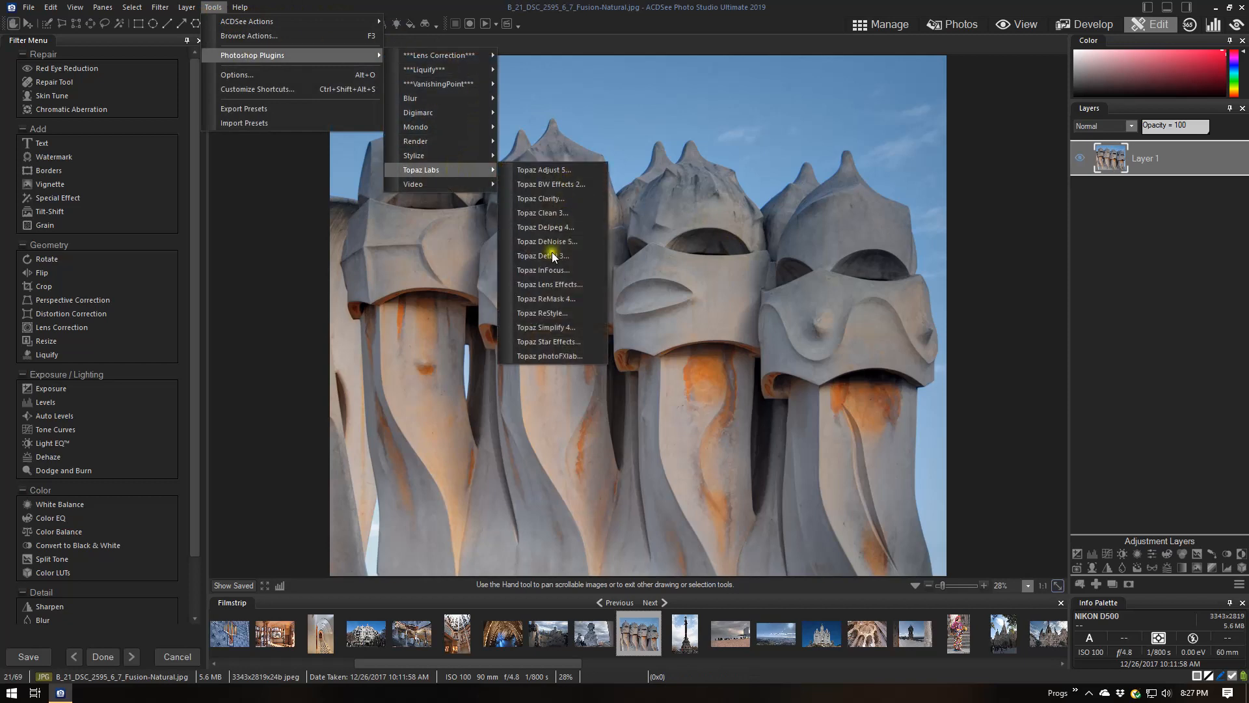
pyautogui.moveTo(549, 327)
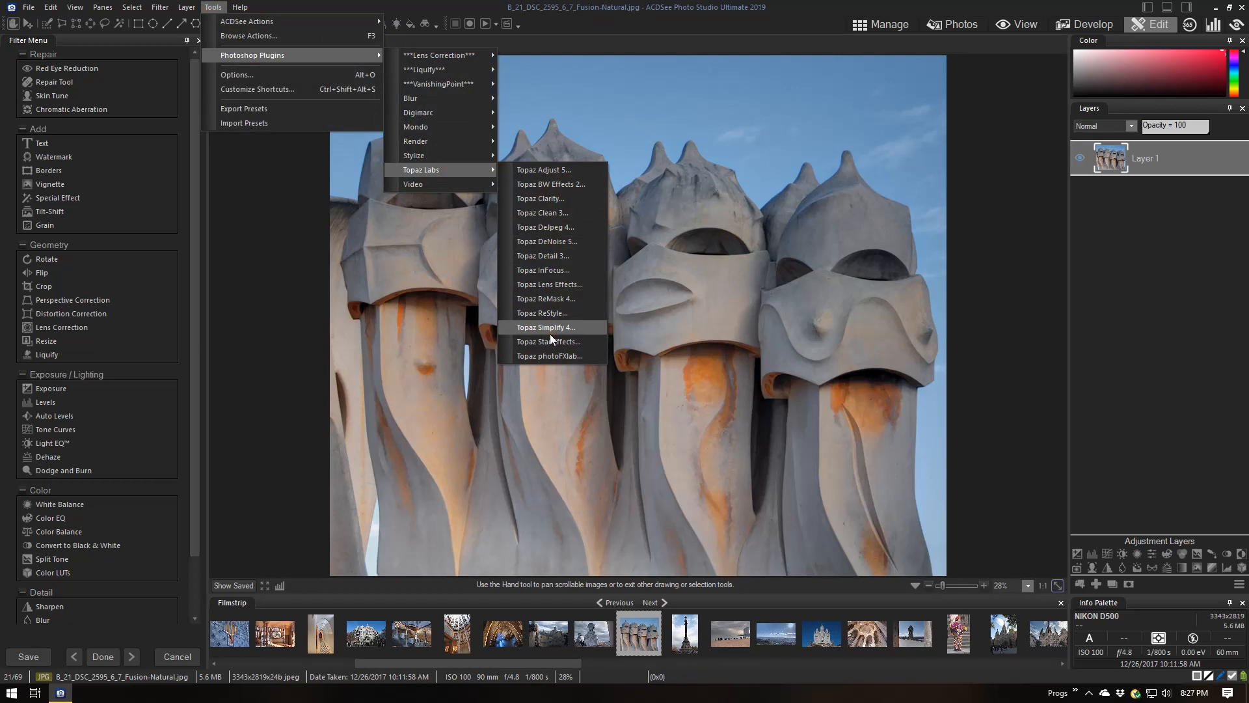
pyautogui.moveTo(544, 169)
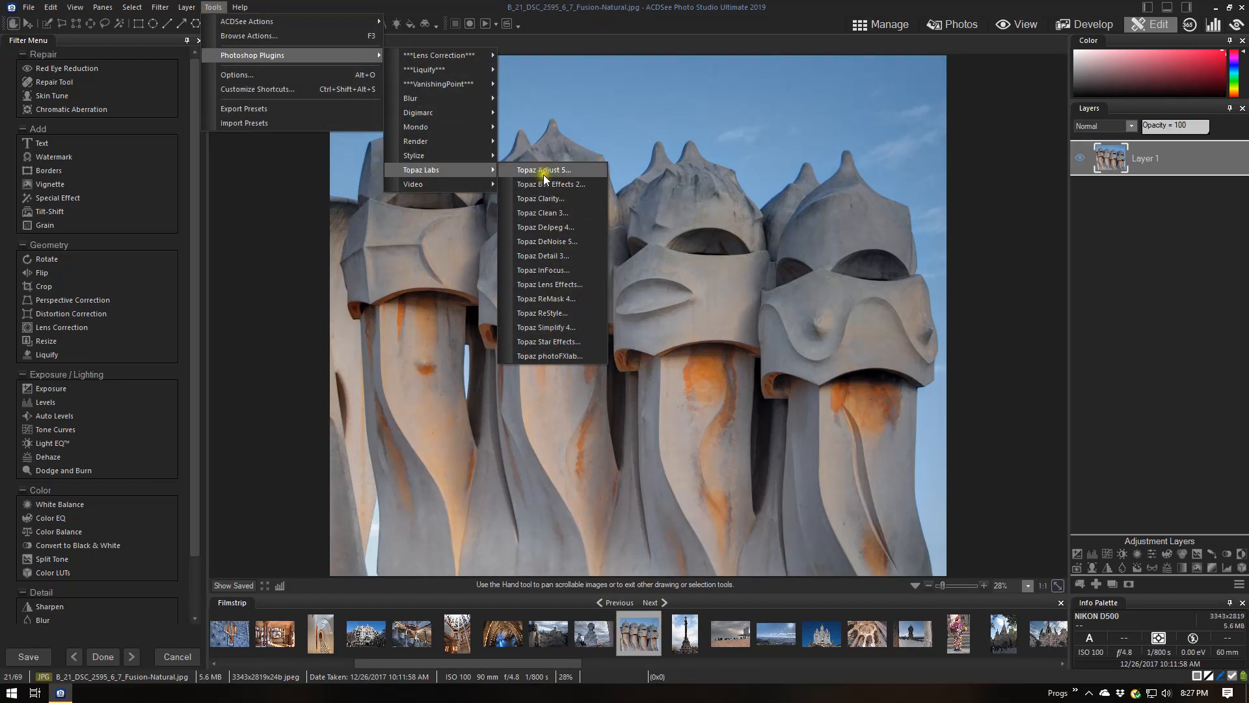
pyautogui.click(544, 169)
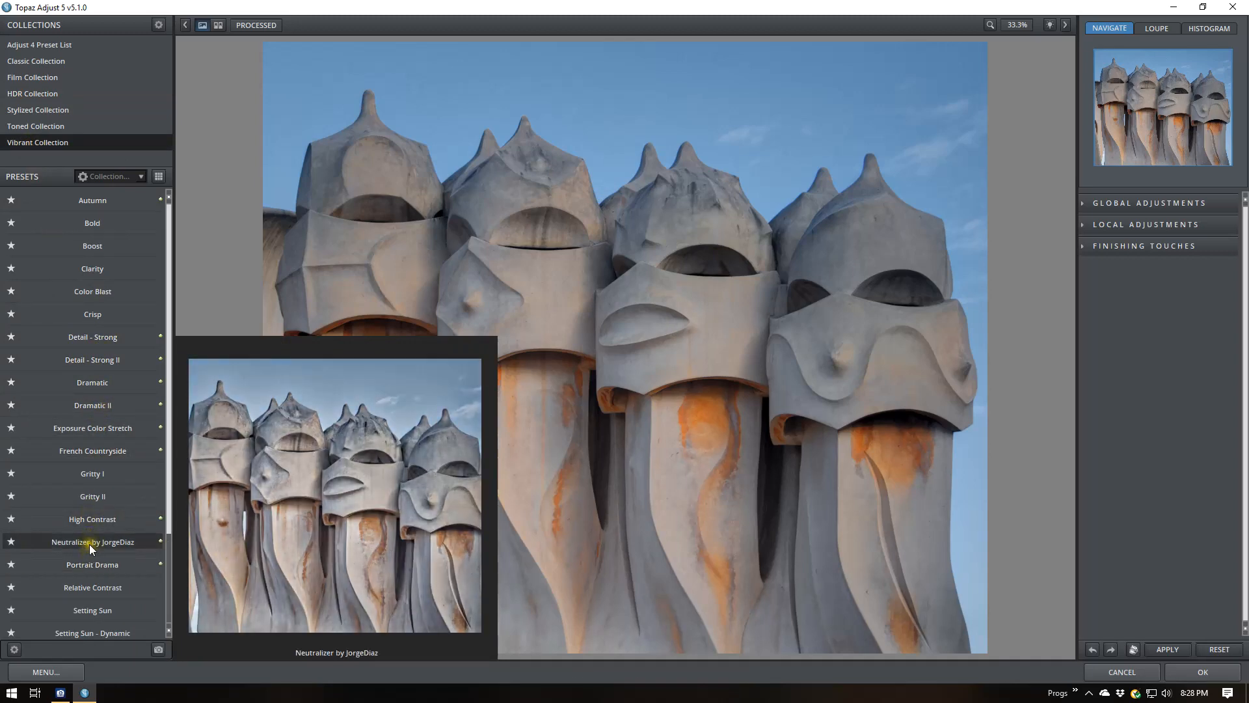
# Apply the Neutralizer by JorgeDiaz preset from the Vibrant Collection to the chimney photo.
pyautogui.click(92, 541)
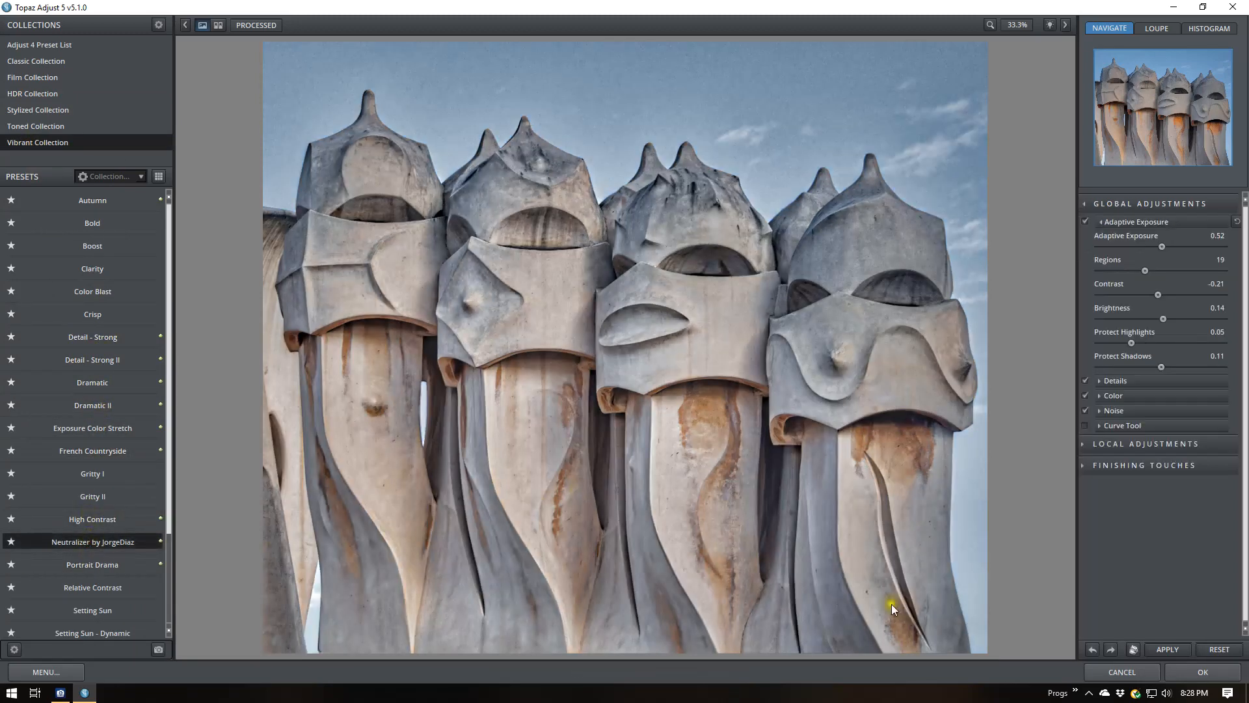
pyautogui.moveTo(764, 490)
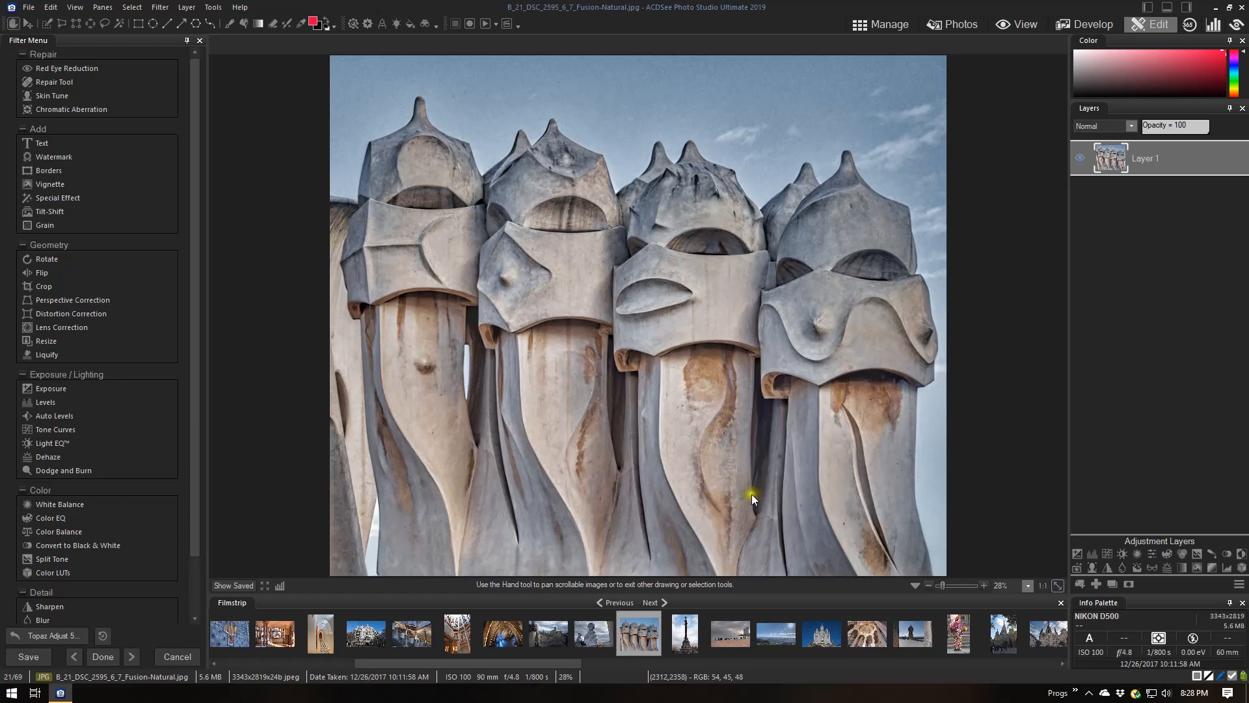
pyautogui.moveTo(658, 277)
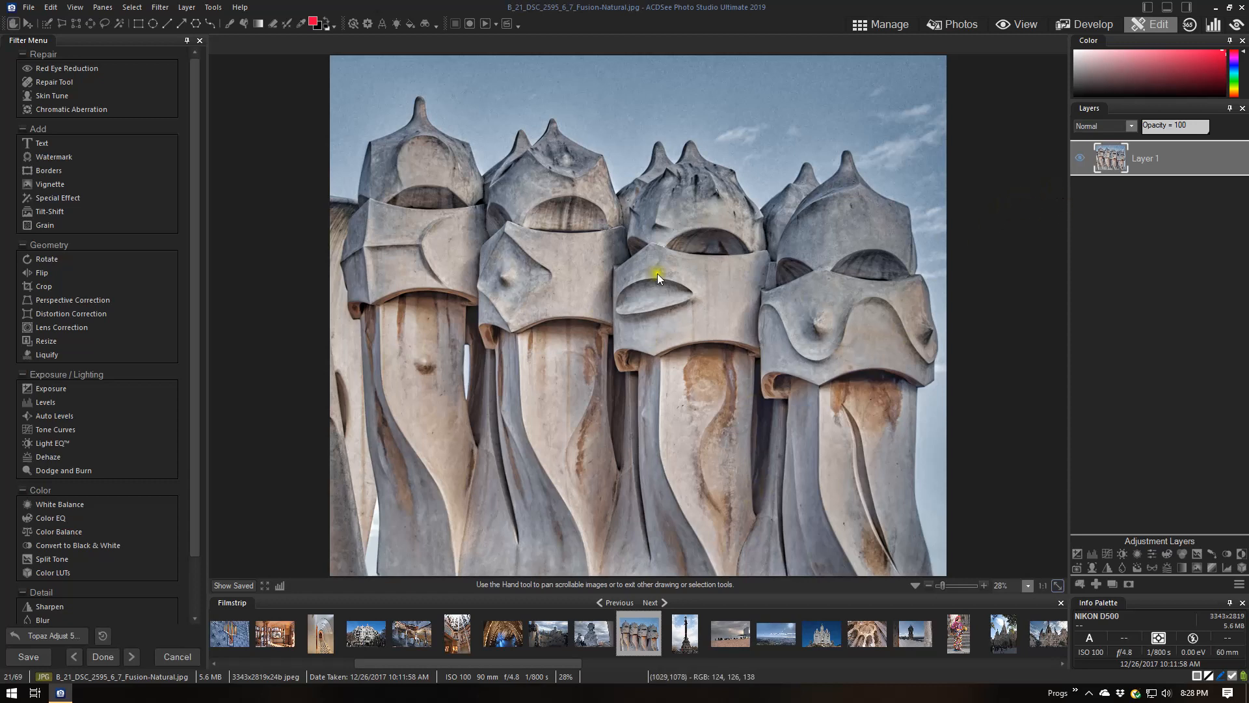
pyautogui.moveTo(637, 343)
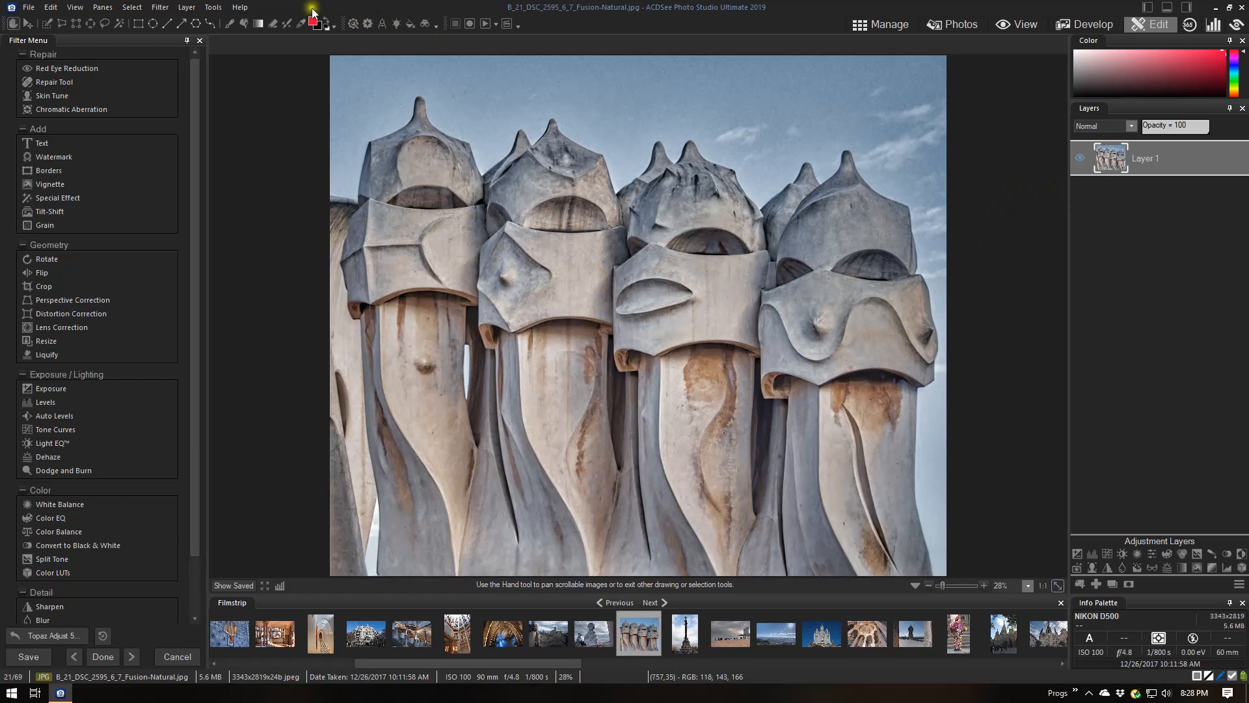
# Reopen the Topaz Labs plugin submenu for the adjusted chimney photo.
pyautogui.click(212, 8)
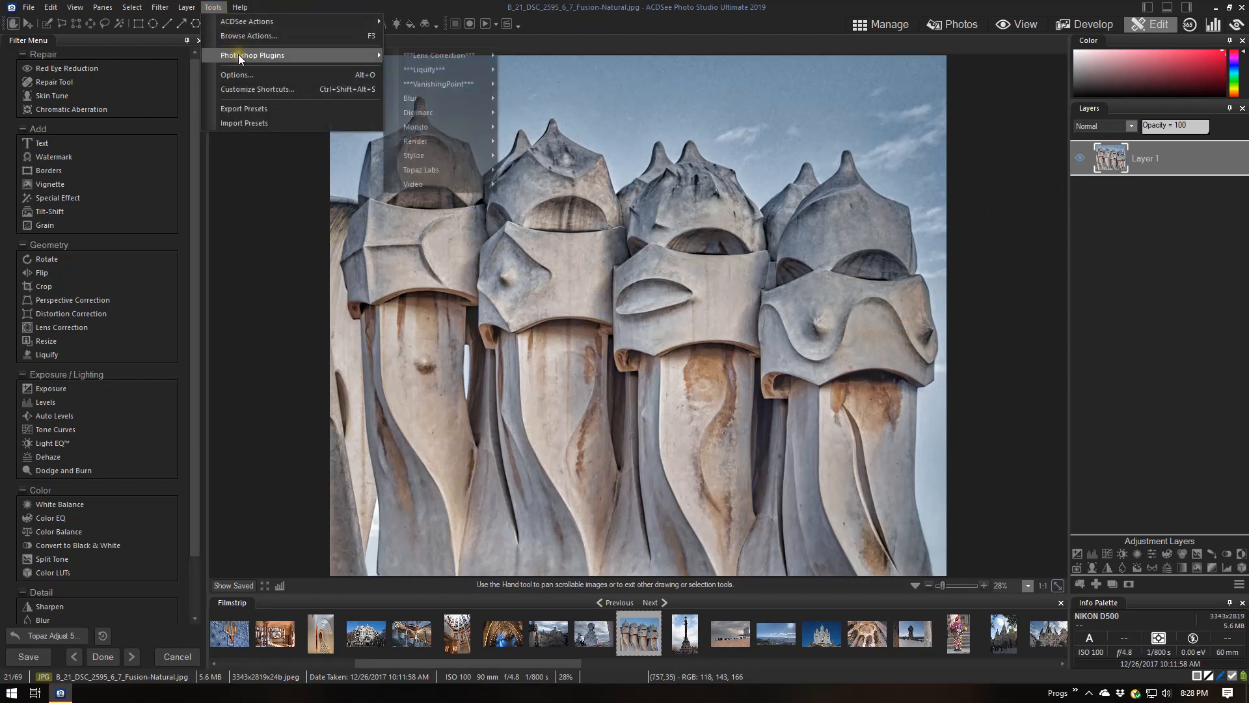
pyautogui.moveTo(421, 169)
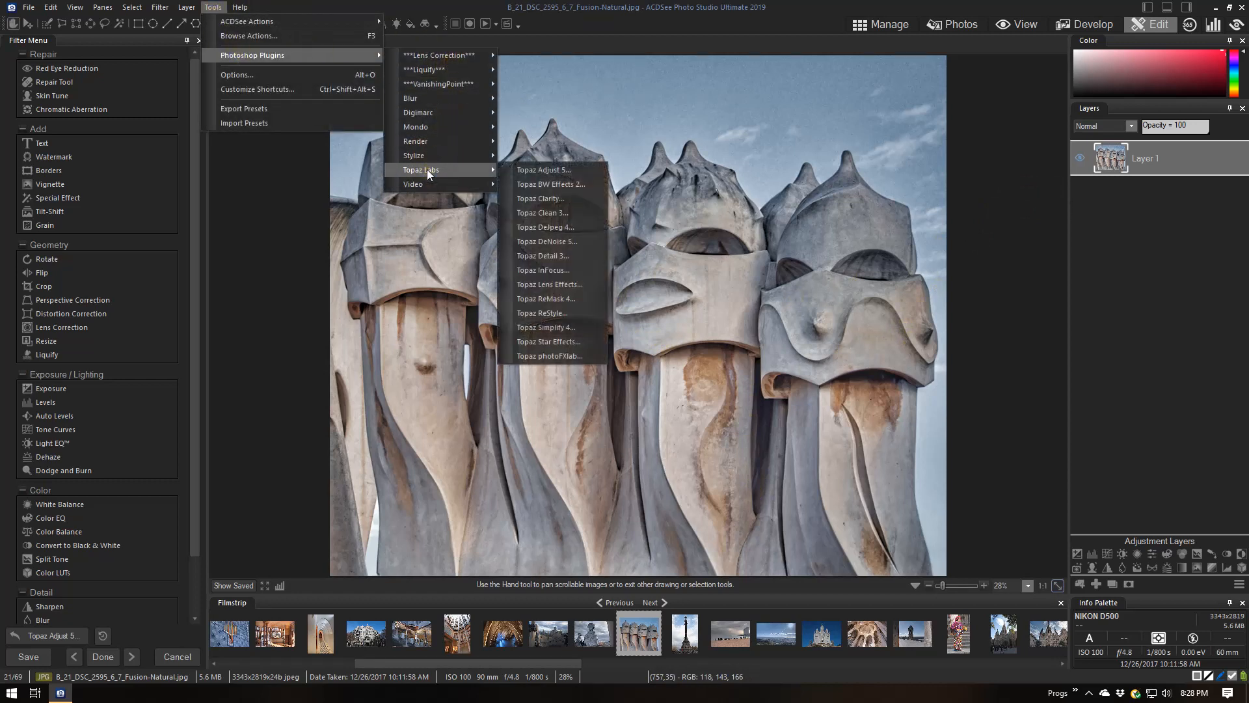
pyautogui.moveTo(545, 271)
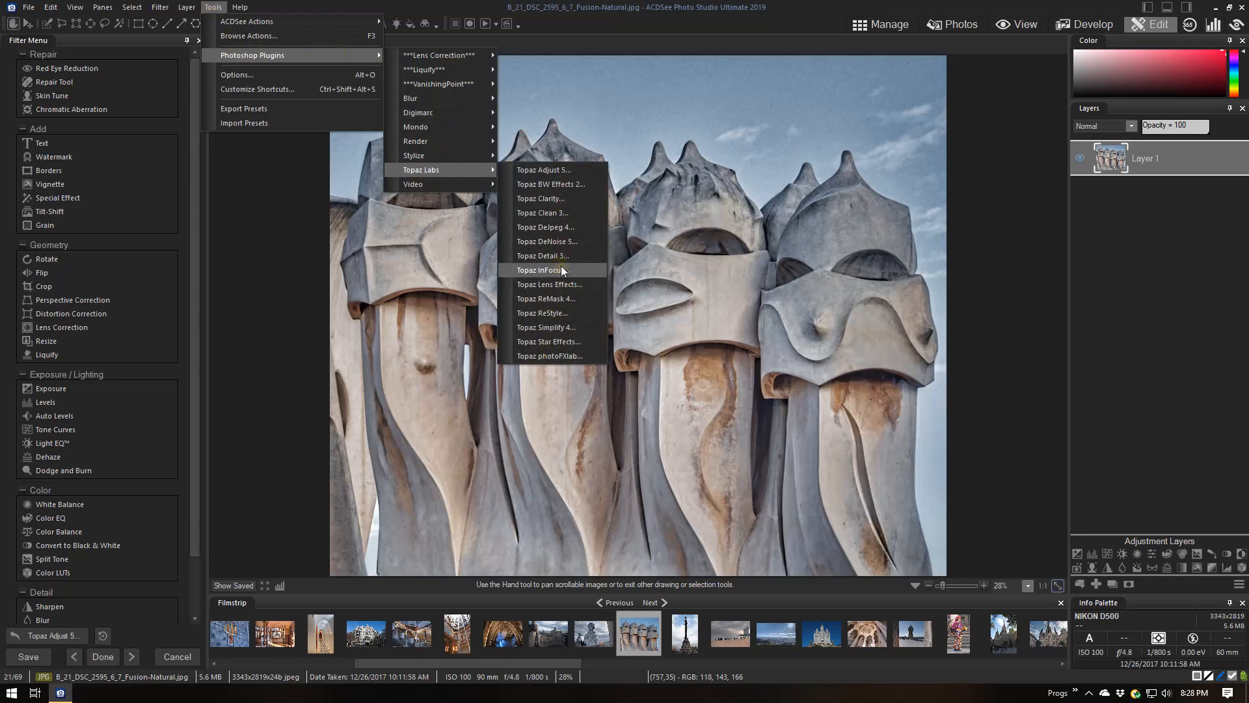